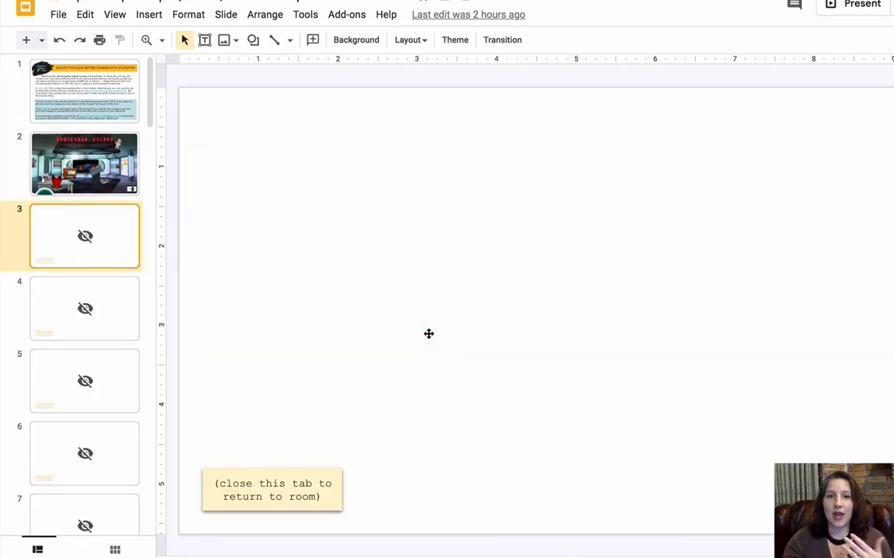
Step: Go to the Spaceship Escape room slide to expose its transparent link rectangles
left_click(84, 165)
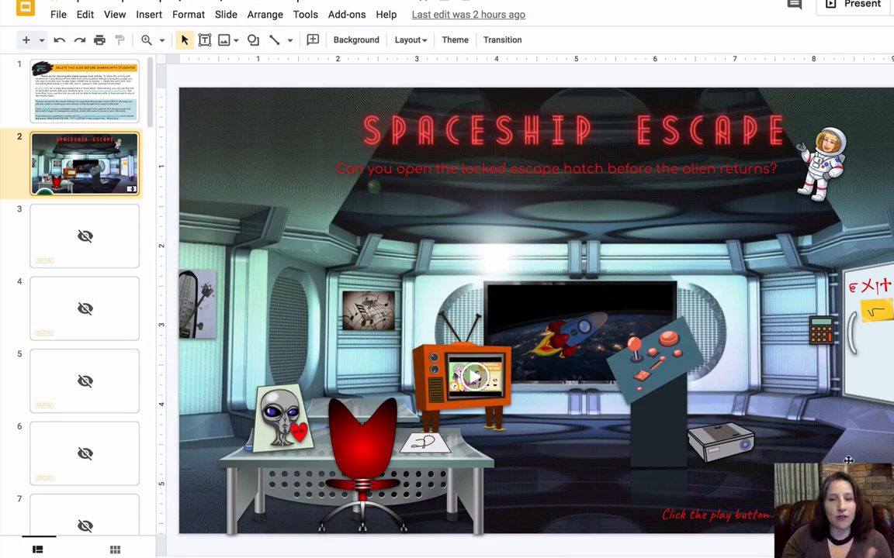
mouse_move(866, 431)
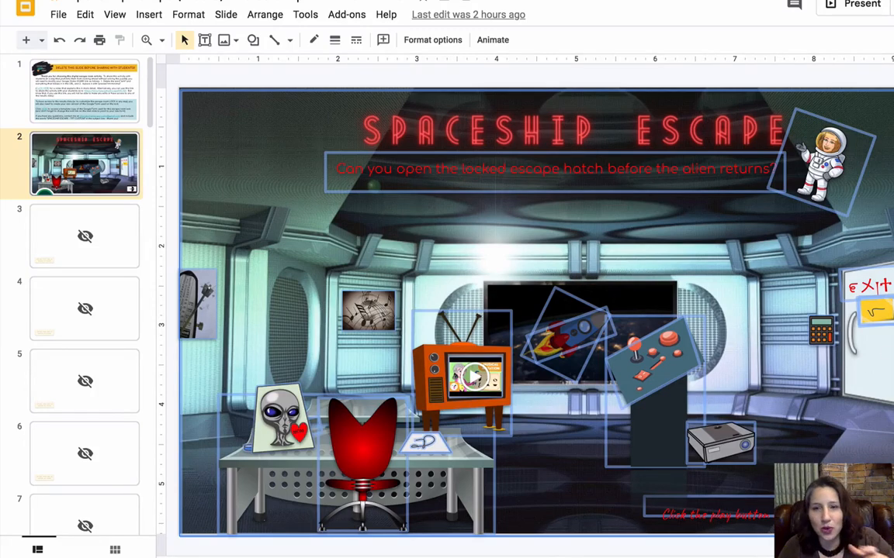
mouse_move(732, 315)
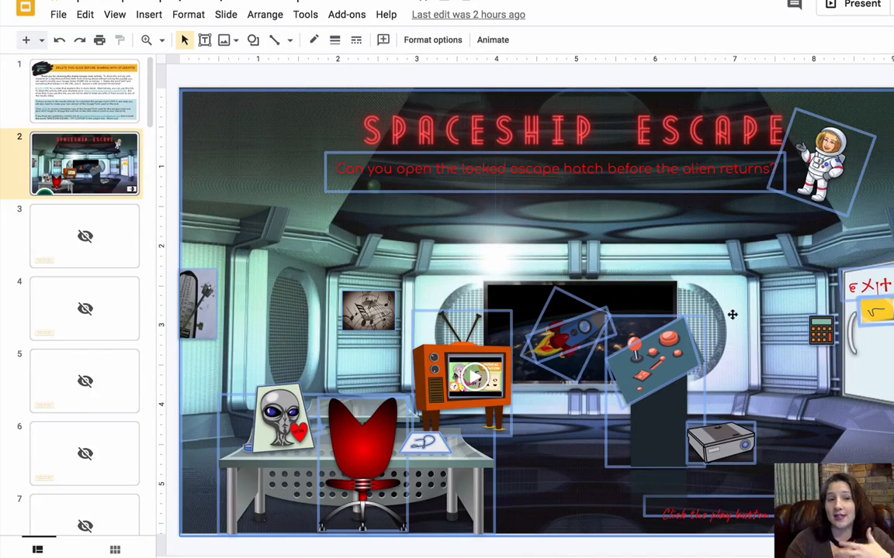
Step: Browse the skipped clue slides — Mom's alien note, the projector lens puzzle — toward the music-note cipher
scroll("down", 3)
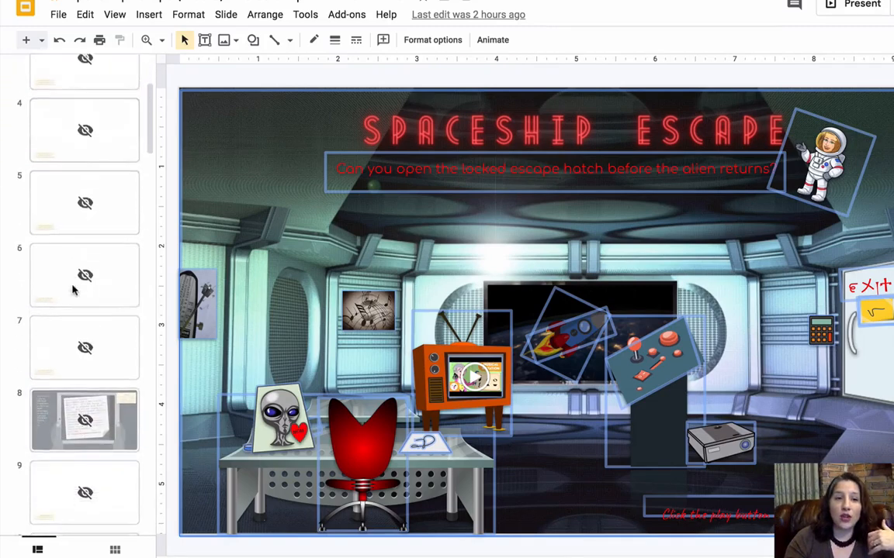
scroll("down", 3)
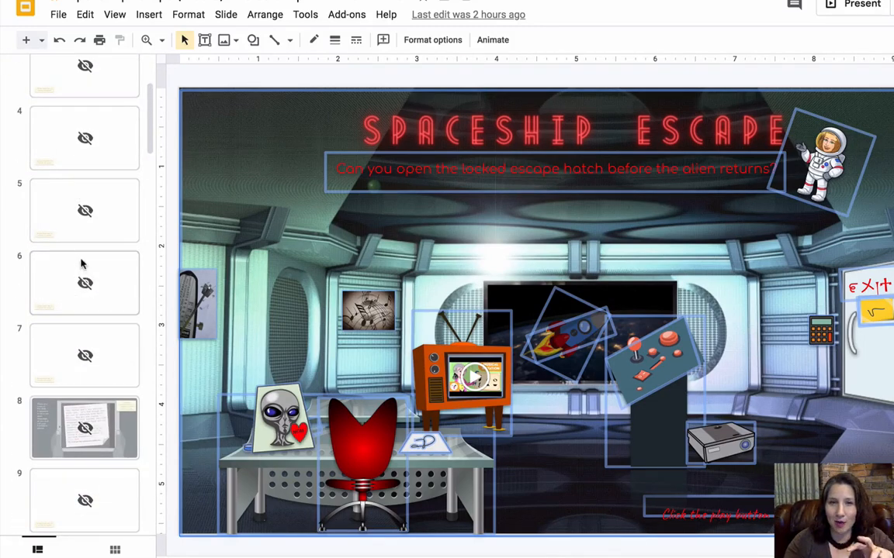
left_click(83, 355)
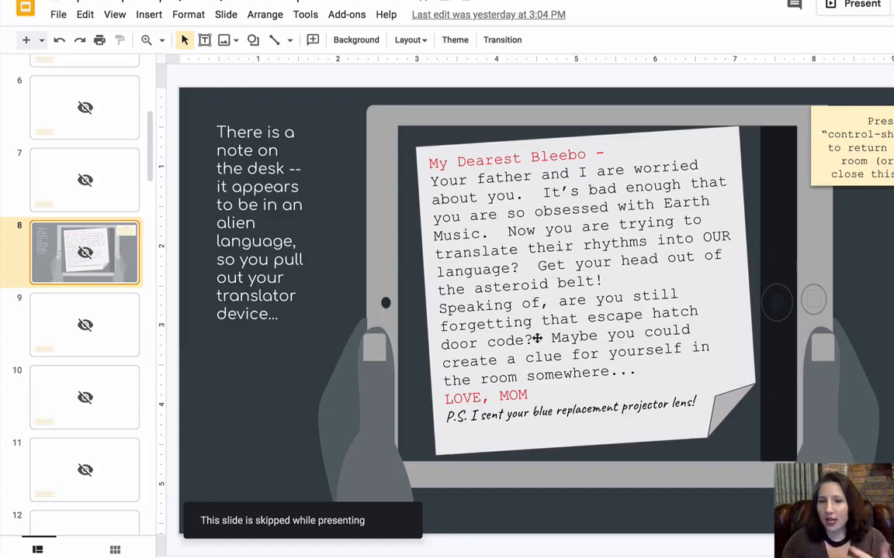
scroll("down", 3)
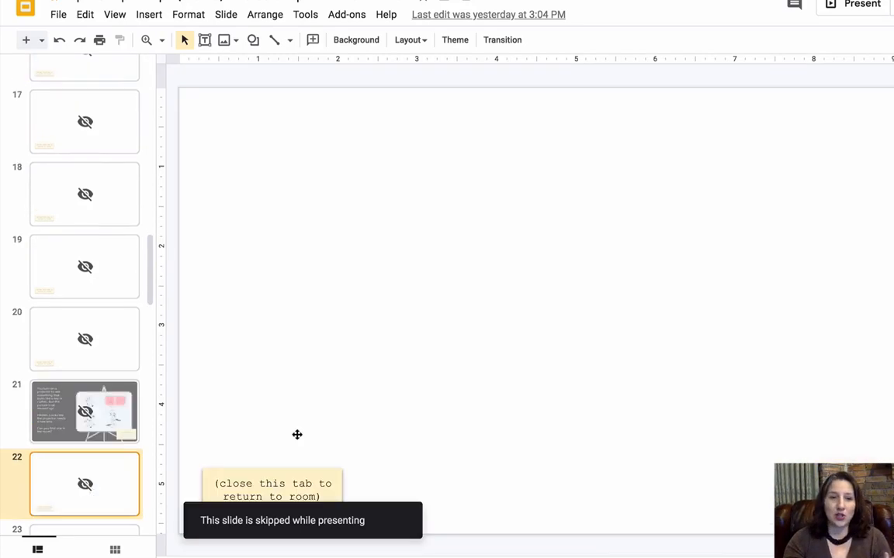
left_click(84, 413)
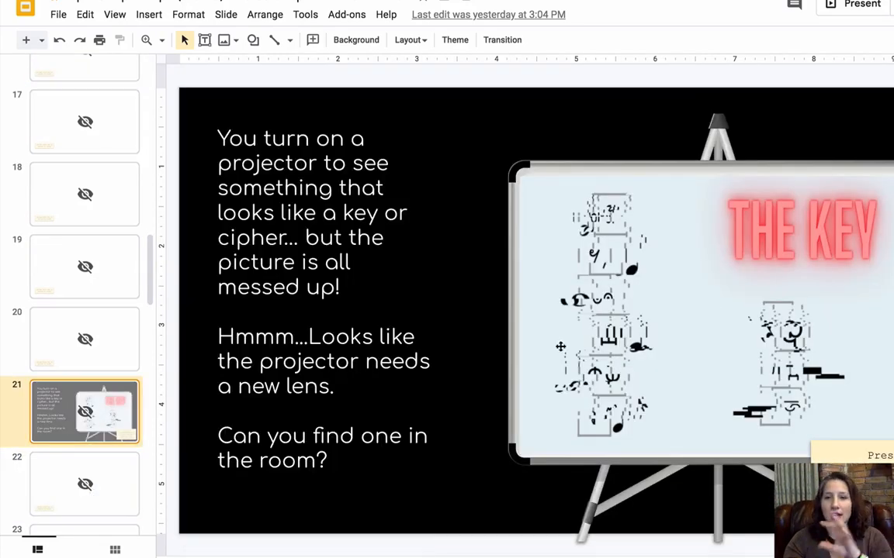
scroll("down", 3)
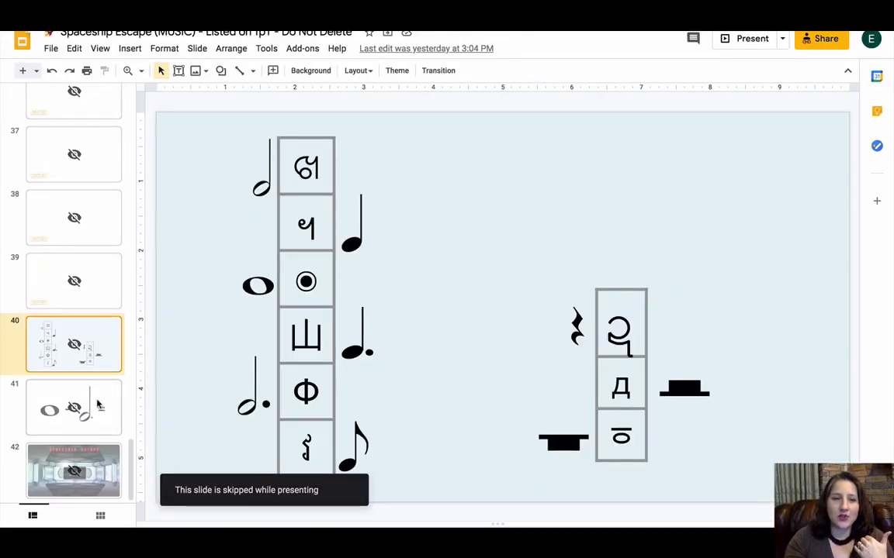
Step: View the final Earth-window room slide, then inspect a note image on the music-note cipher slide
left_click(74, 471)
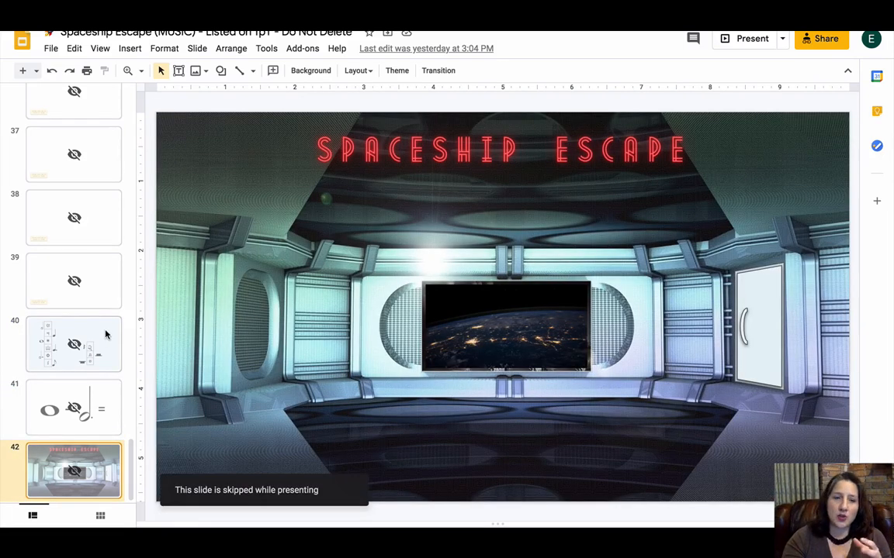
left_click(74, 345)
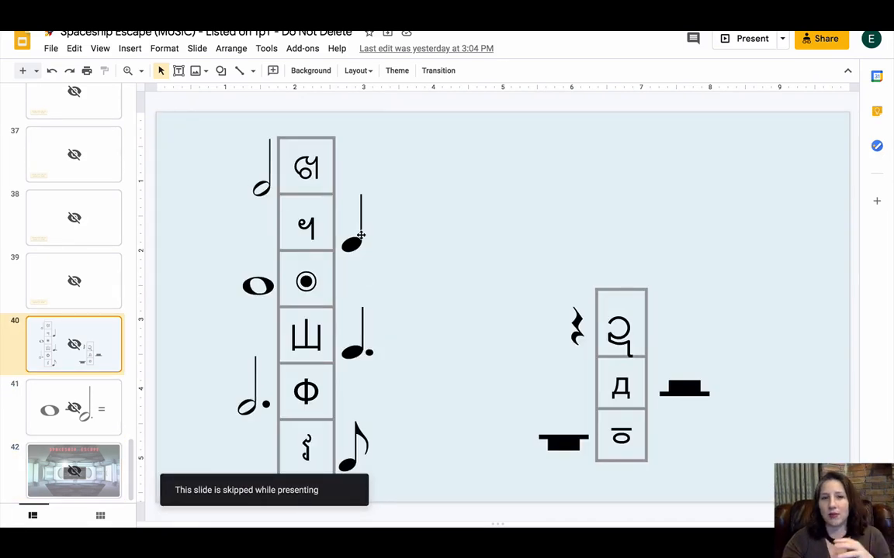
left_click(351, 232)
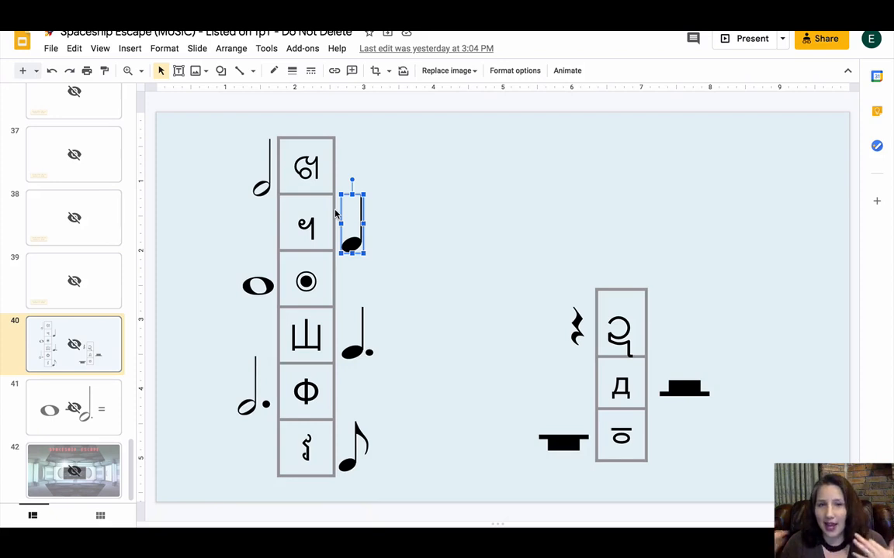
mouse_move(179, 277)
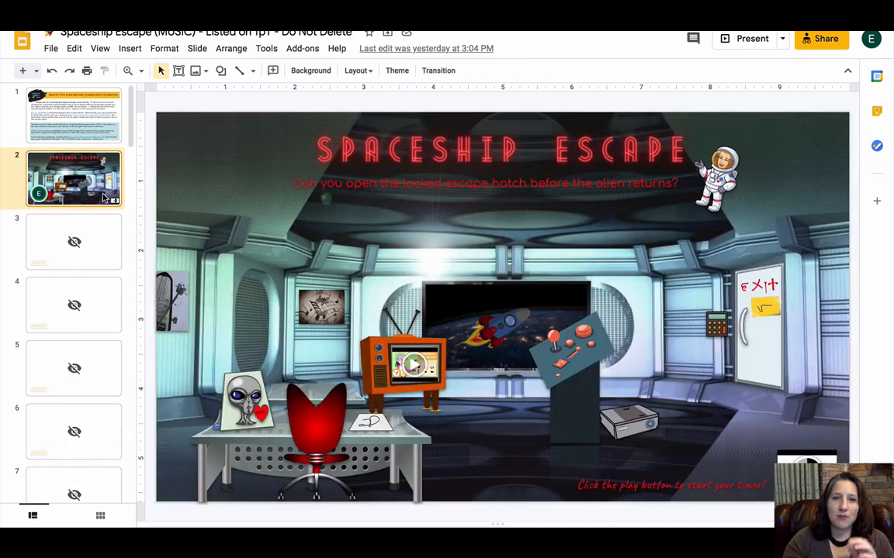
Step: Select the keypad hotspot beside the exit door to show its attached web link
left_click(713, 321)
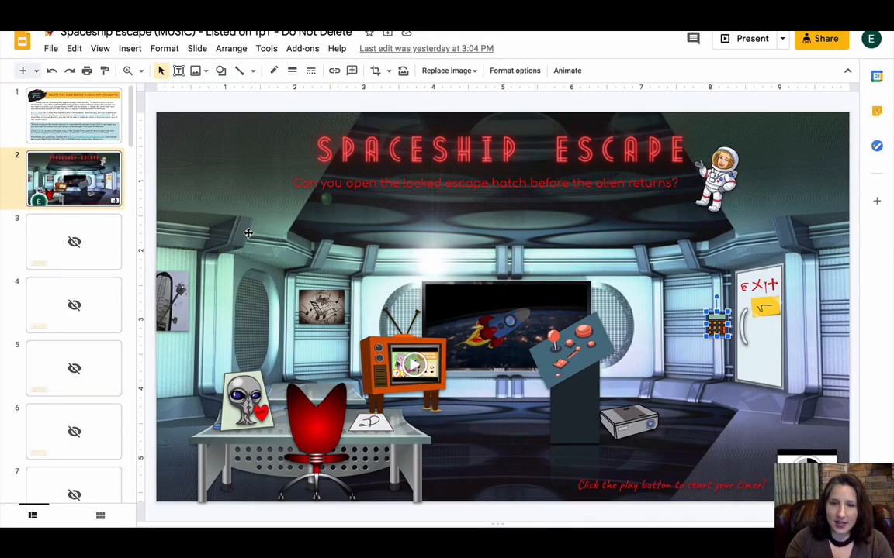
mouse_move(480, 363)
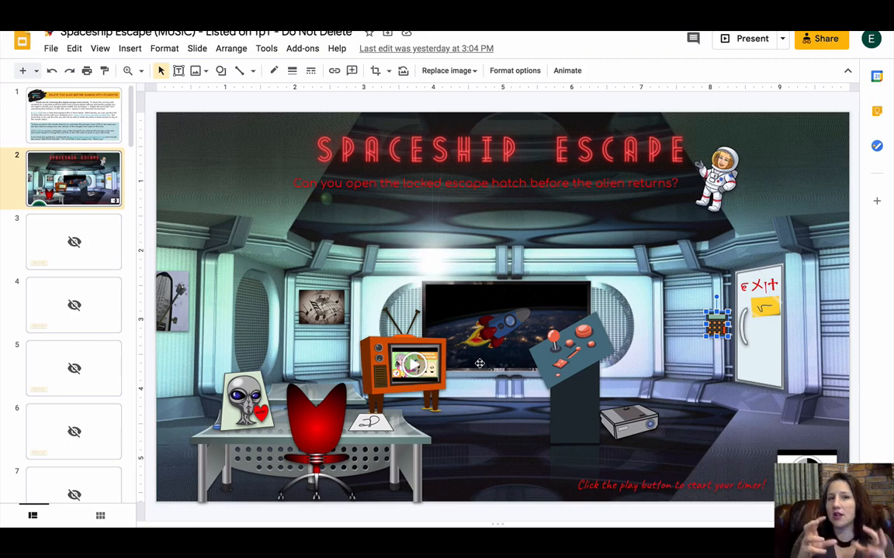
mouse_move(838, 457)
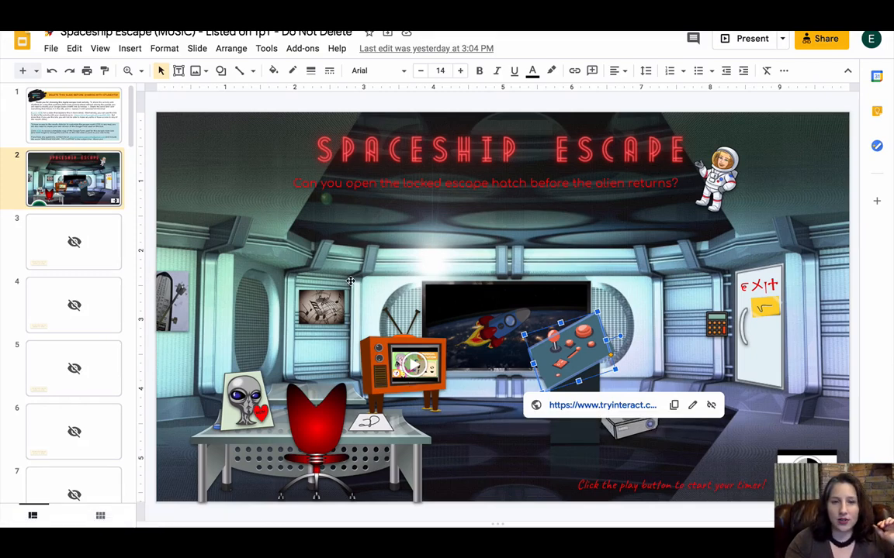
Step: Select the control panel hotspot to display its 'close this tab to return' link target
left_click(321, 307)
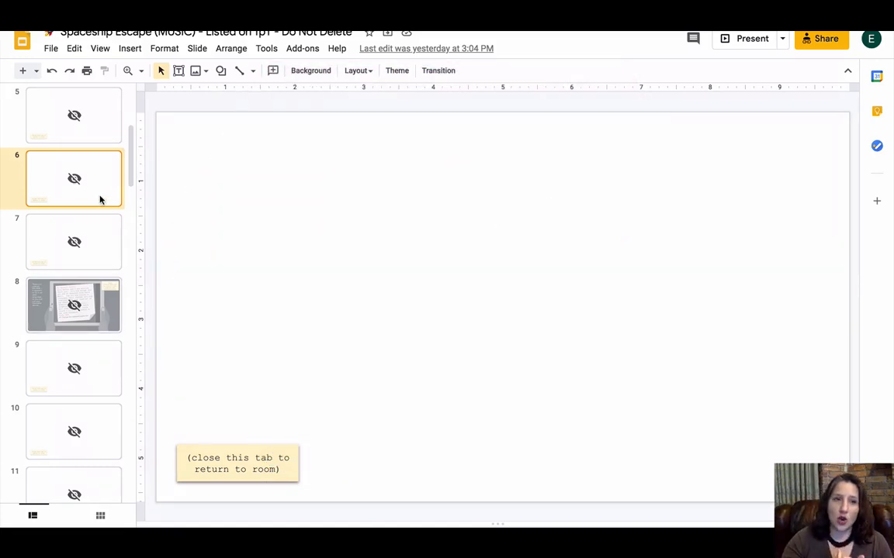
right_click(74, 178)
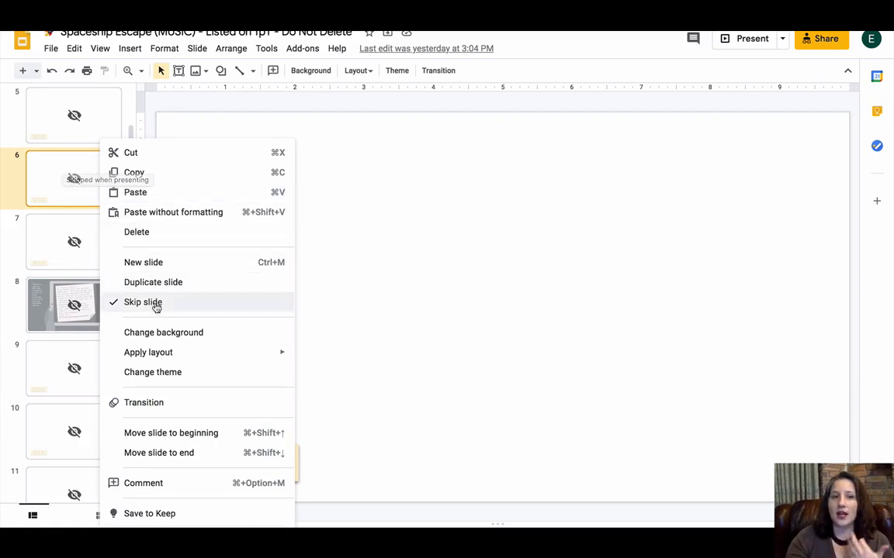
left_click(142, 302)
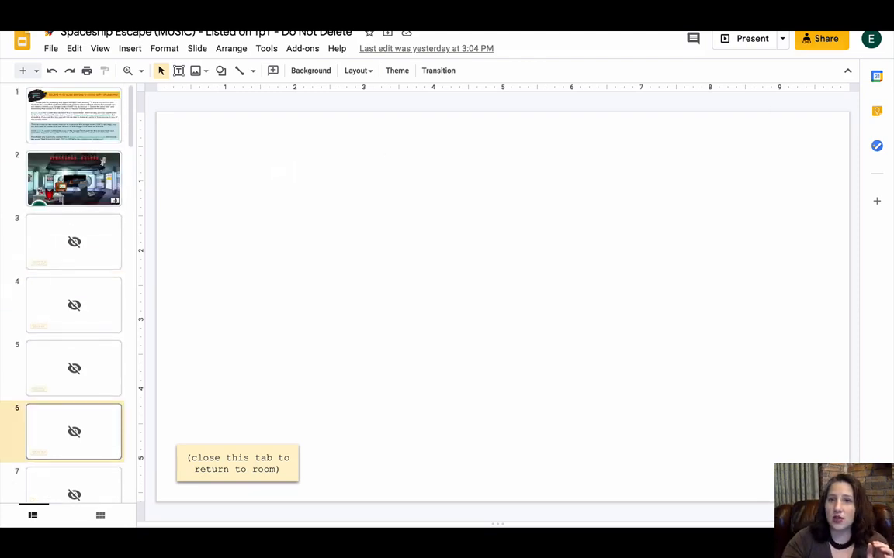
Step: Present the deck, try the room TV video, return to slide 1 and exit to editing
left_click(751, 37)
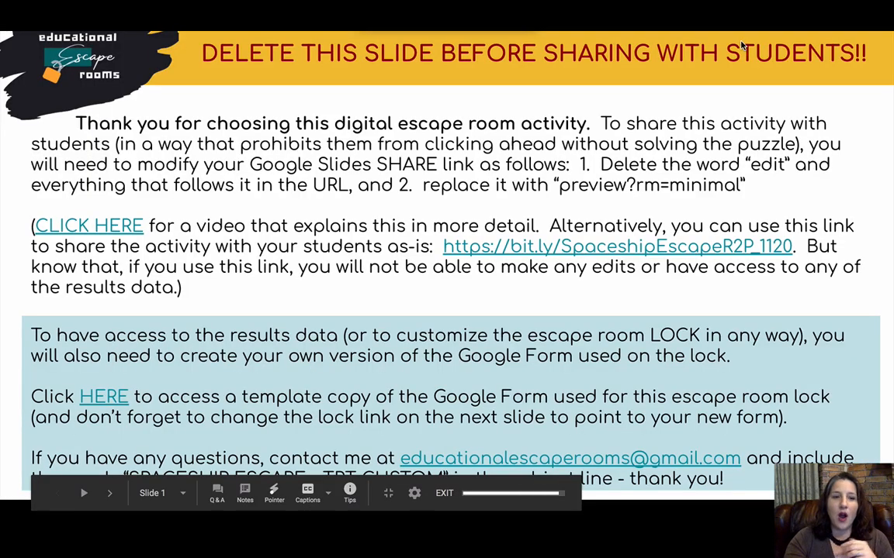
left_click(108, 493)
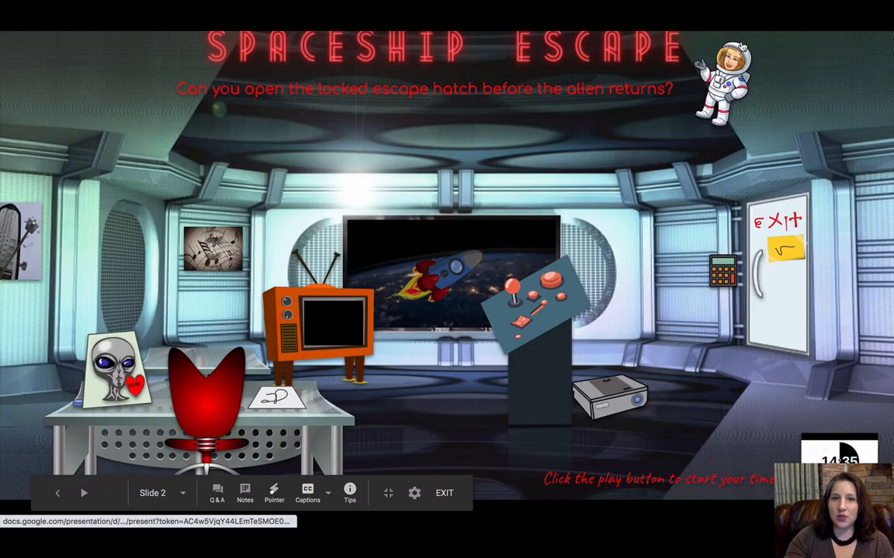
left_click(332, 325)
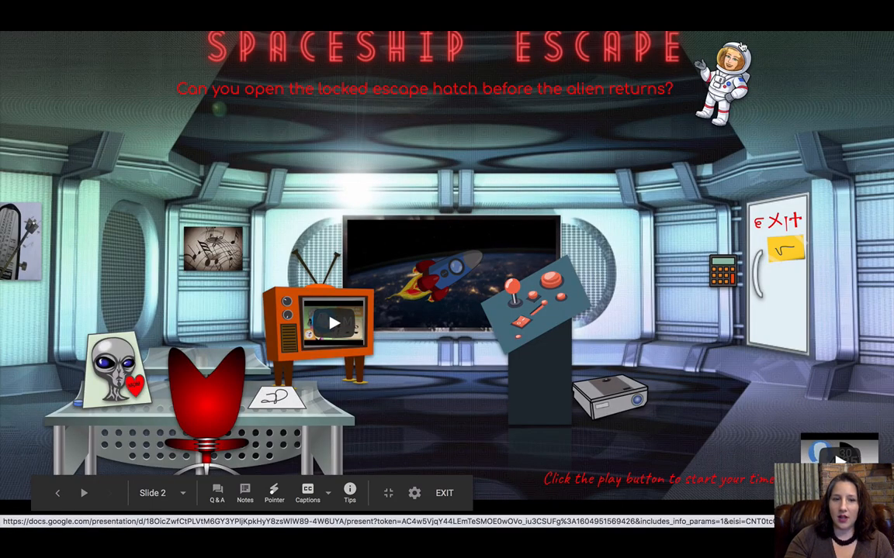
left_click(59, 494)
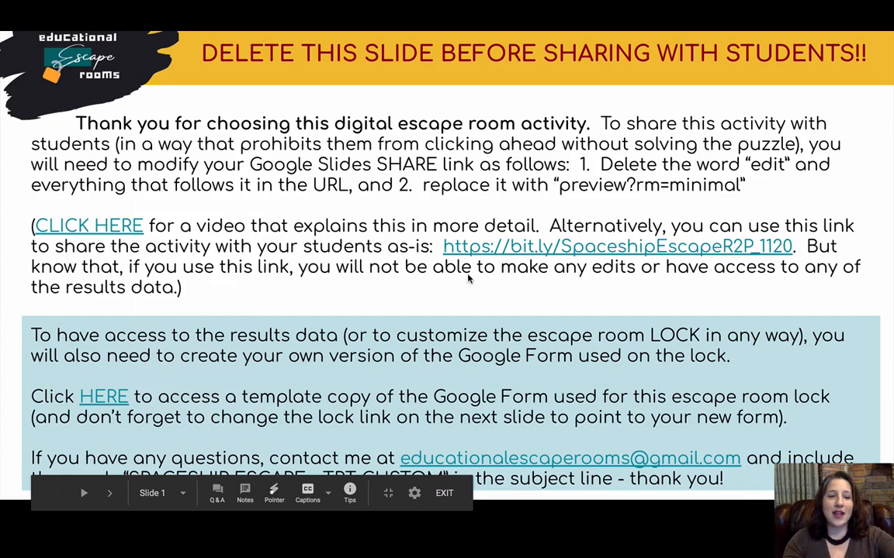
left_click(444, 493)
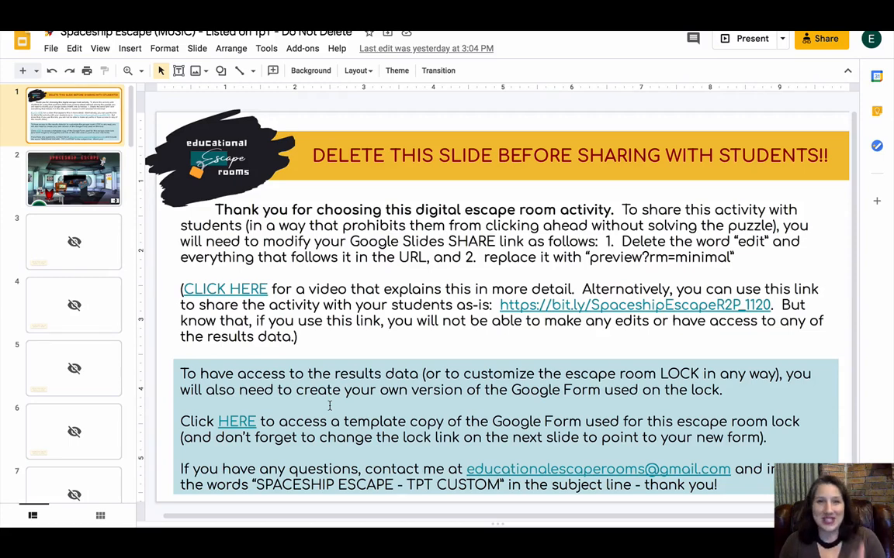
Step: Move from the room slide to slide 8 and select the content on Mom's note clue
left_click(74, 179)
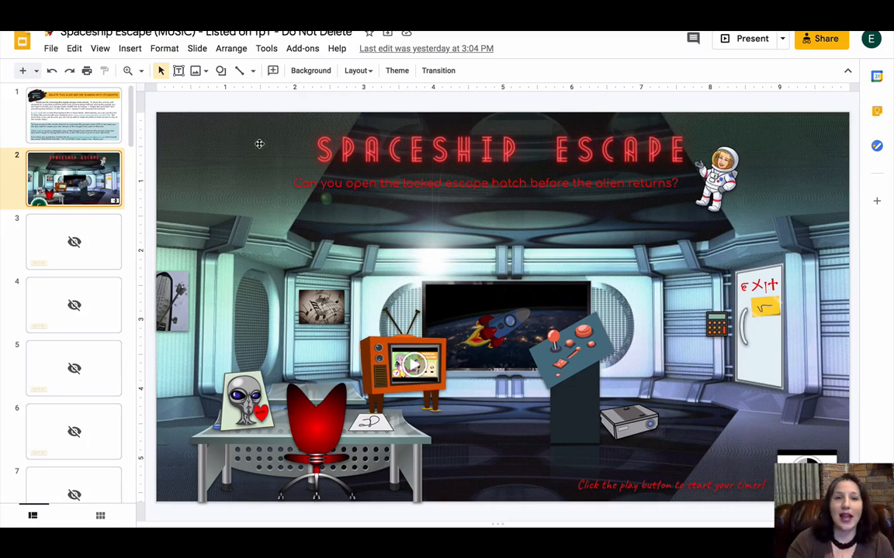
scroll("down", 3)
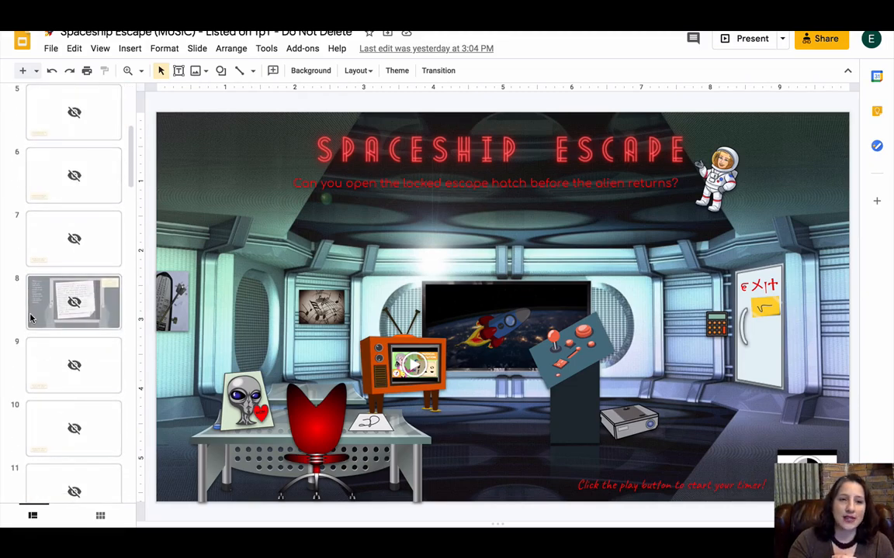
left_click(74, 301)
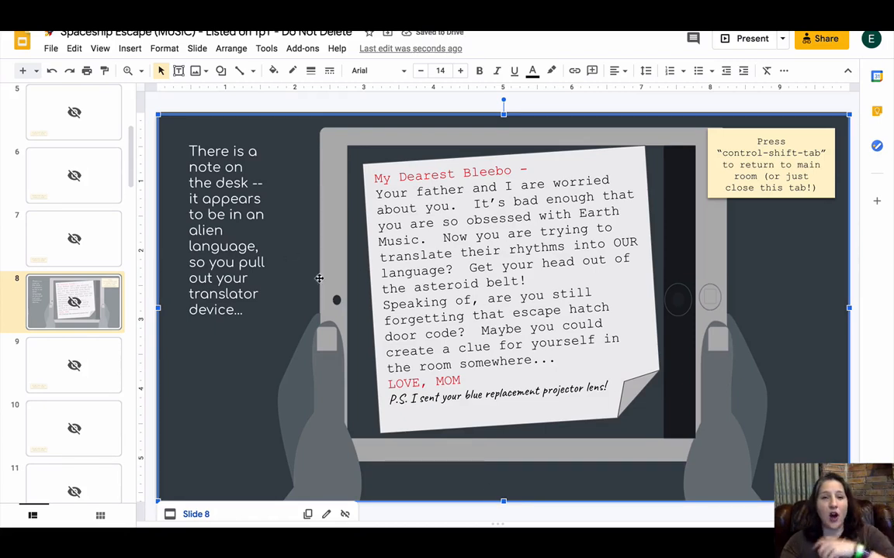
mouse_move(292, 360)
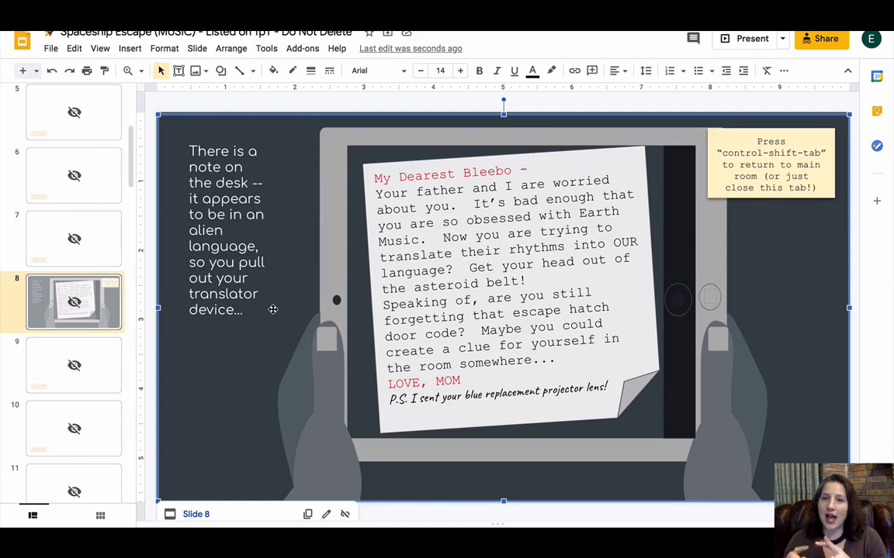
mouse_move(317, 236)
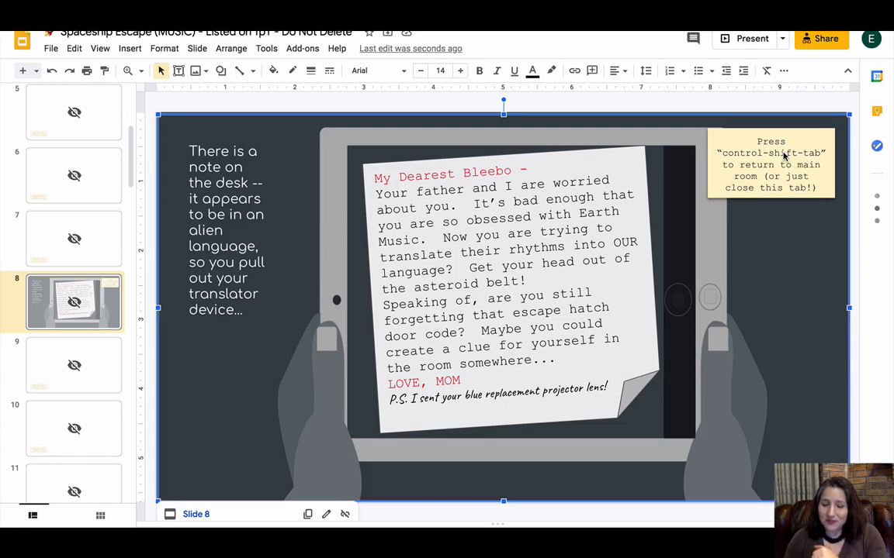
scroll("down", 3)
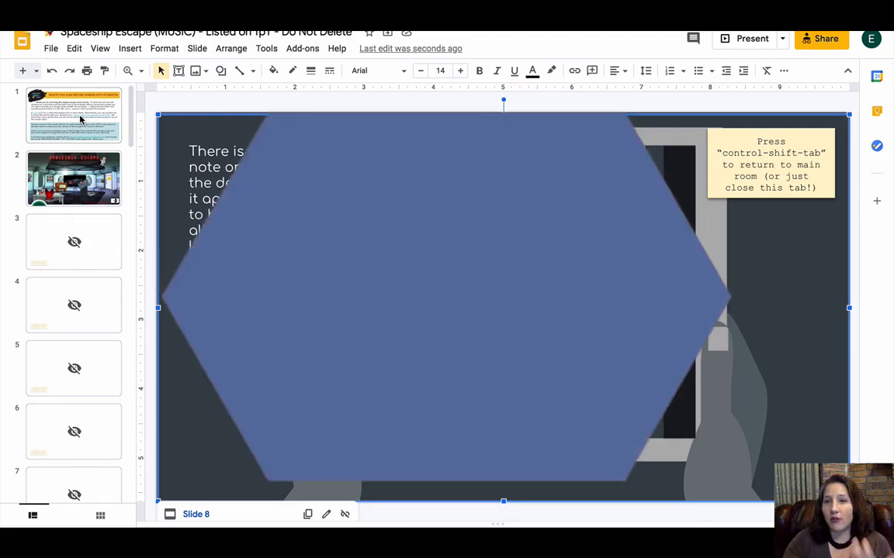
left_click(822, 39)
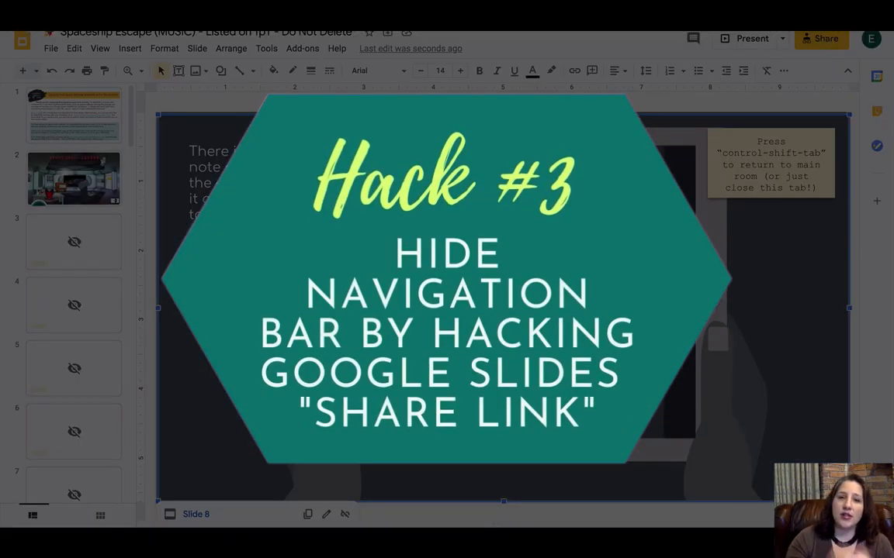
left_click(821, 37)
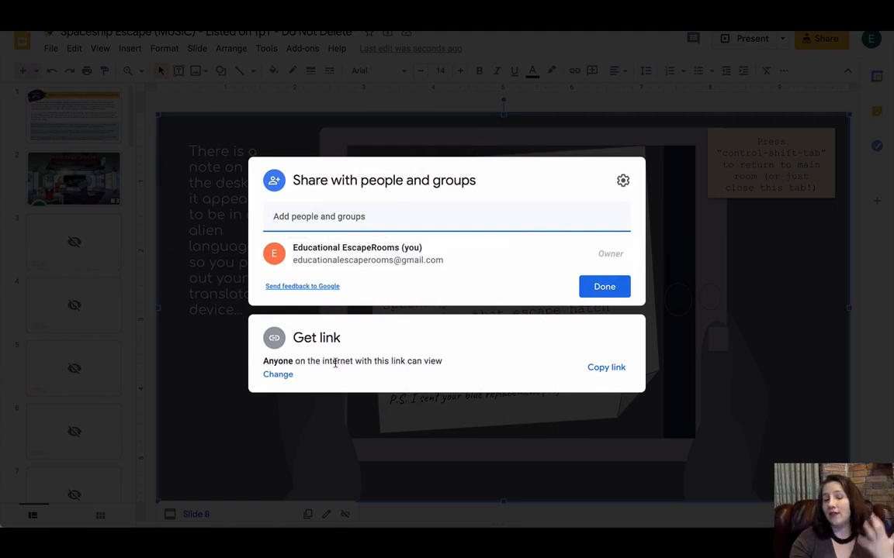
mouse_move(347, 363)
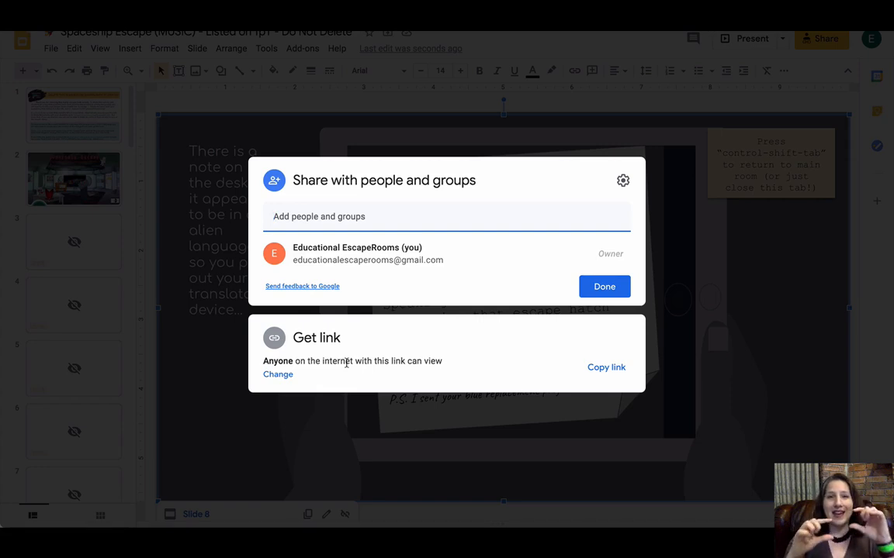
mouse_move(437, 282)
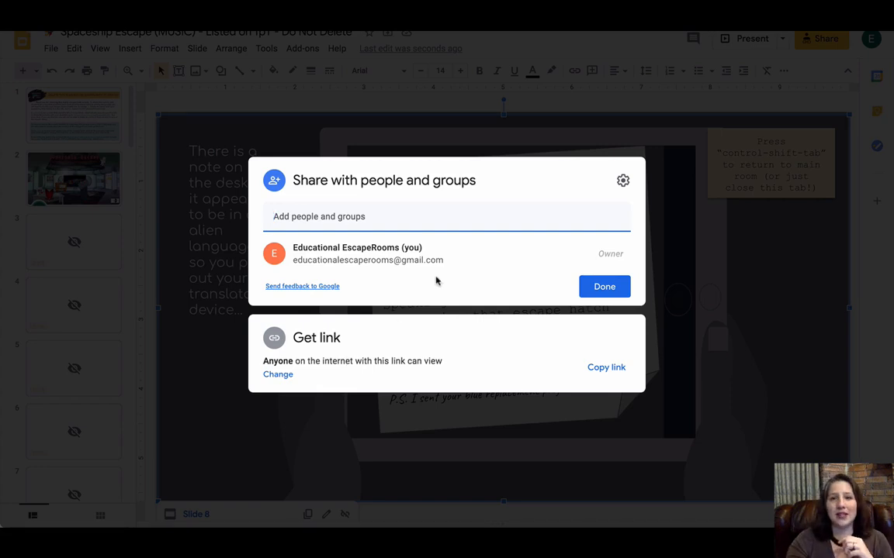
left_click(603, 285)
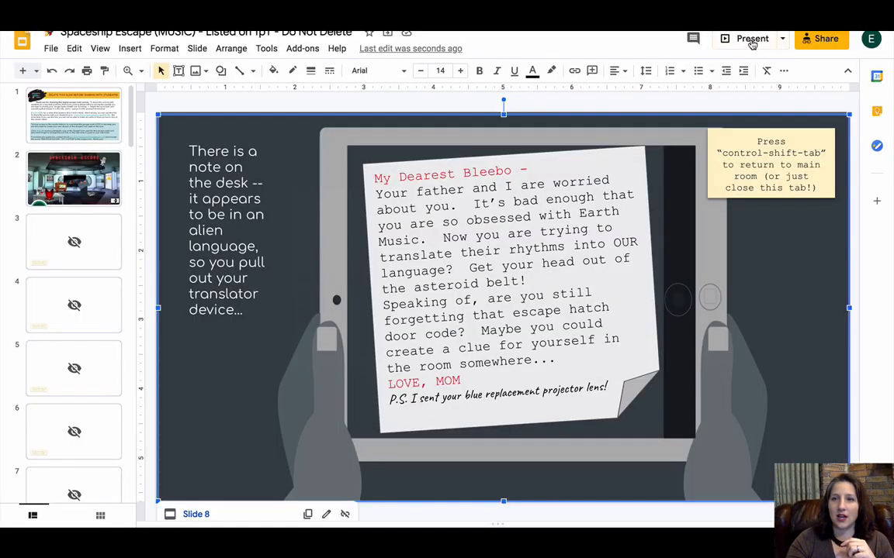
left_click(751, 37)
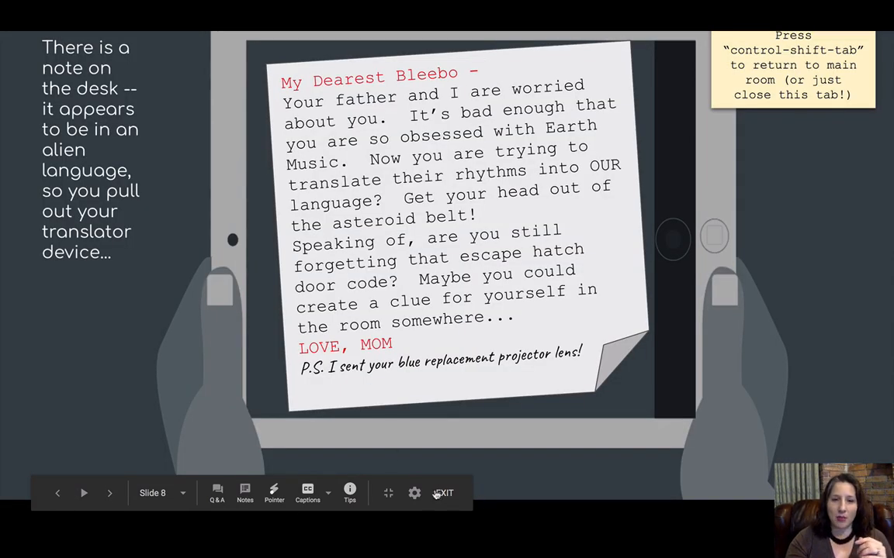
left_click(443, 494)
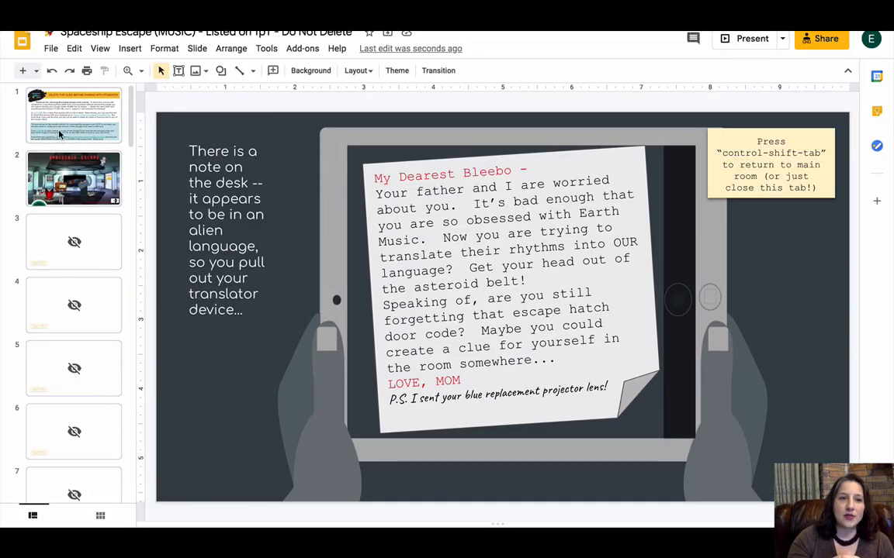
Step: Go to slide 1 with the teacher instructions for sharing a preview link
left_click(75, 115)
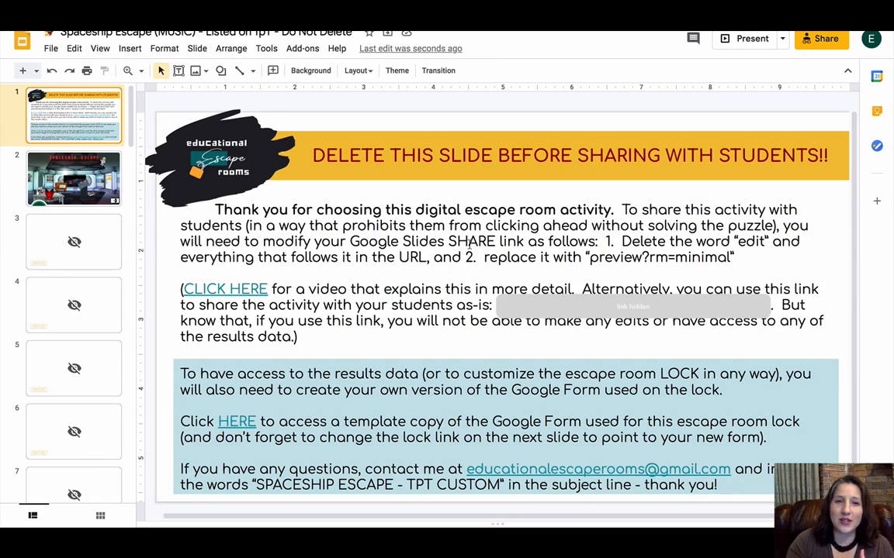
mouse_move(456, 295)
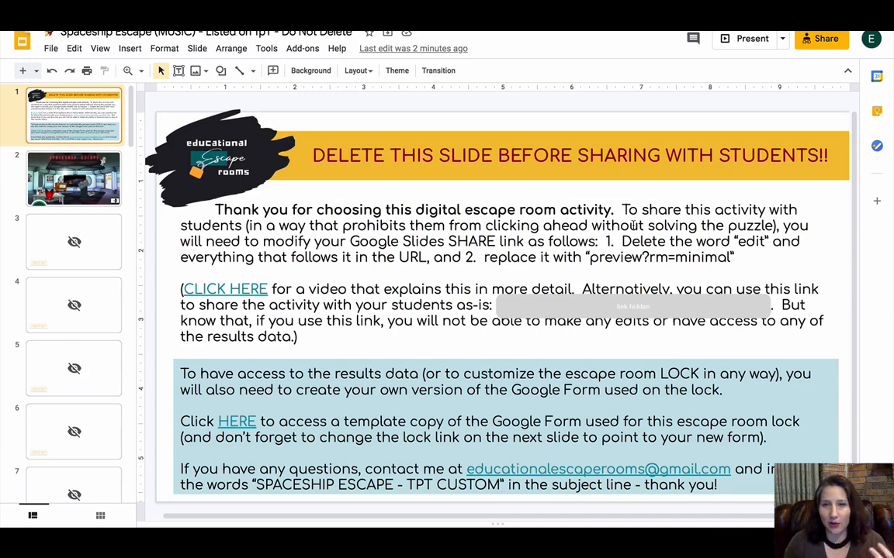
mouse_move(596, 245)
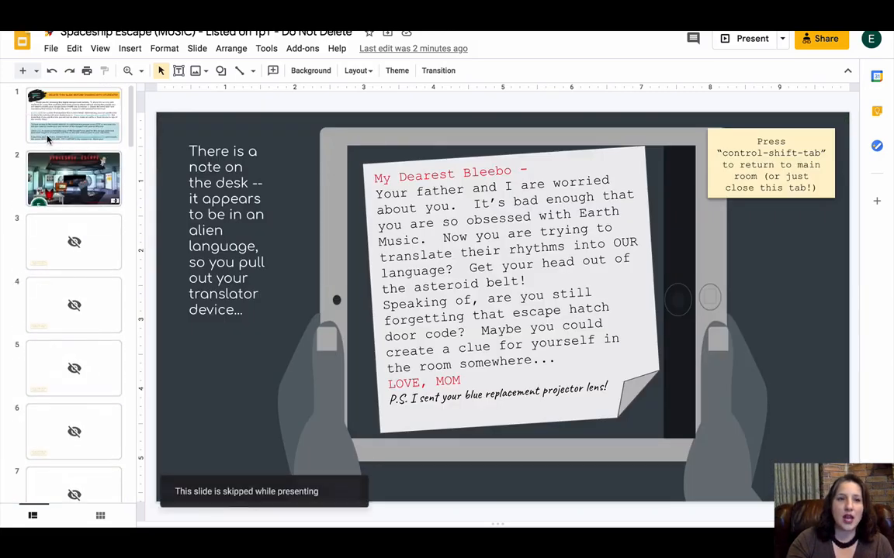
Step: Select the desk paper note on the room slide for its preview?rm=minimal link, then move toward slide 8
left_click(74, 178)
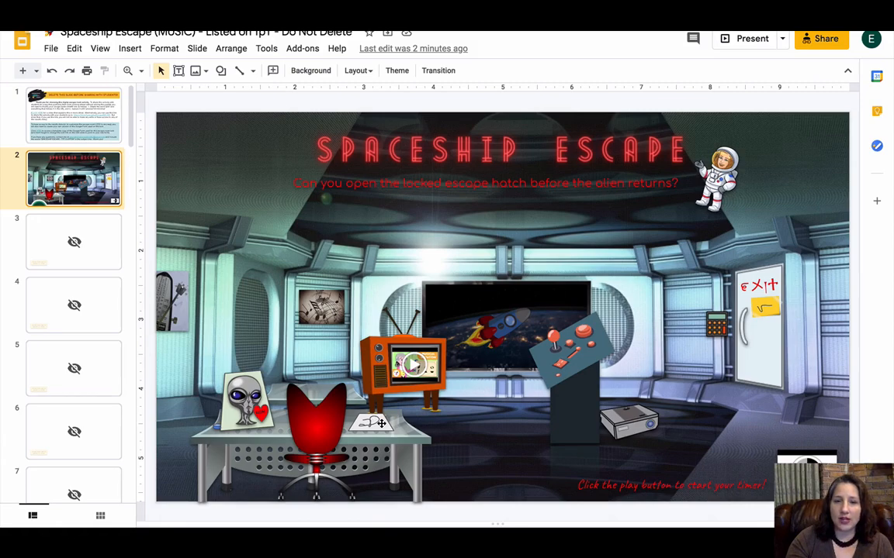
left_click(380, 422)
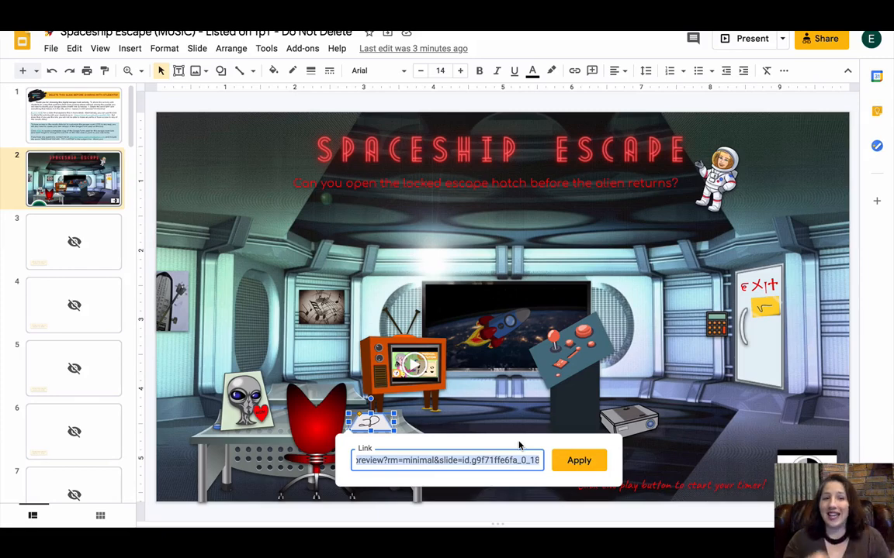
scroll("down", 3)
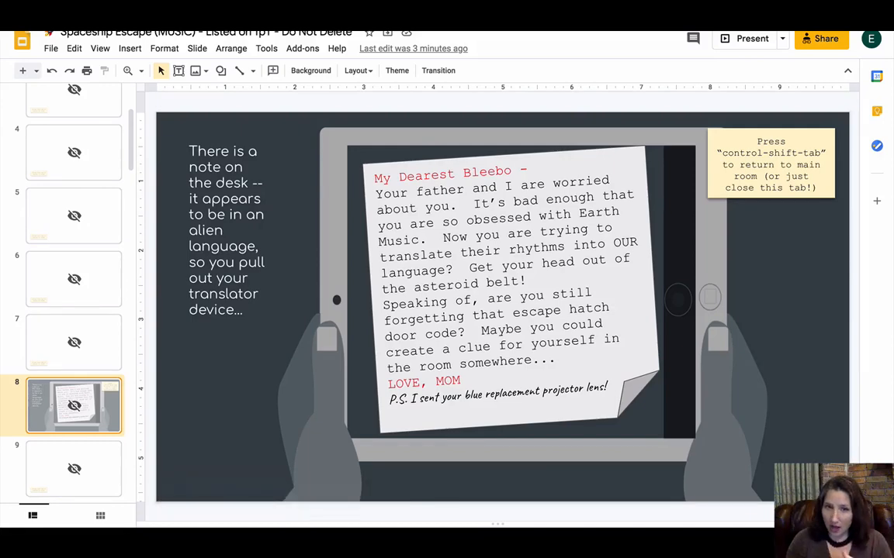
mouse_move(90, 263)
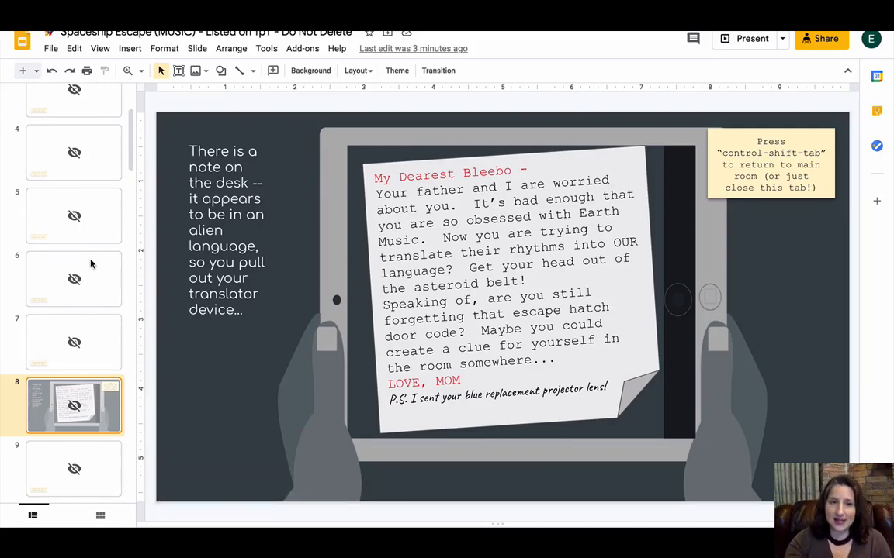
Step: Return via the room slide to slide 1's share-link instructions
left_click(74, 179)
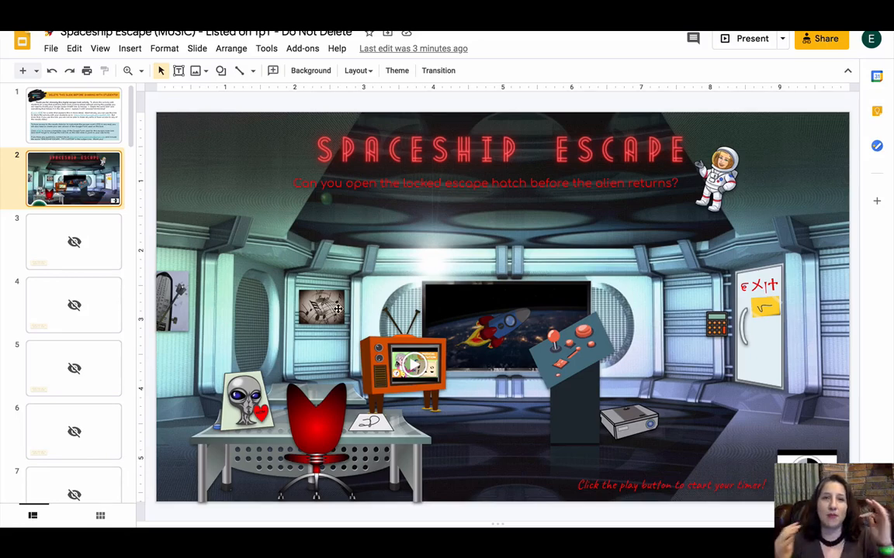
left_click(75, 115)
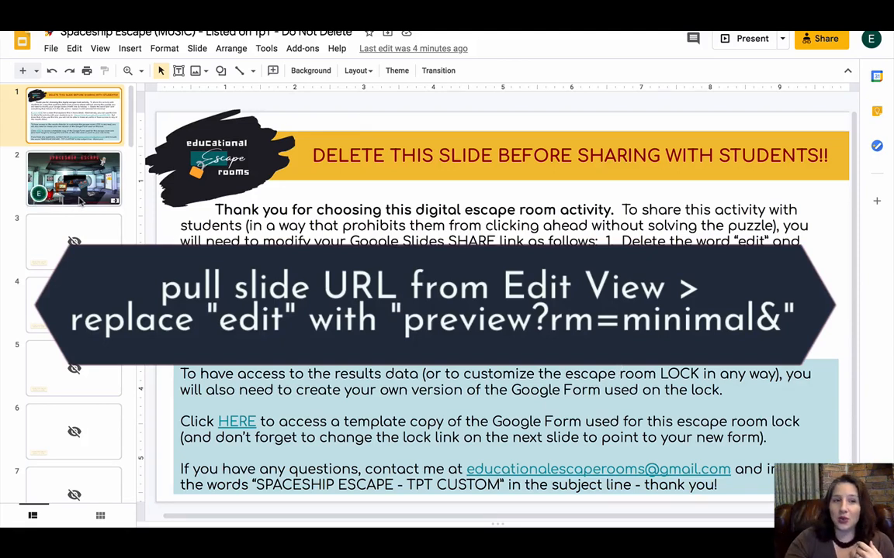
Step: Return to slide 2, the spaceship room, to check the exit lock's Google Form link
left_click(75, 179)
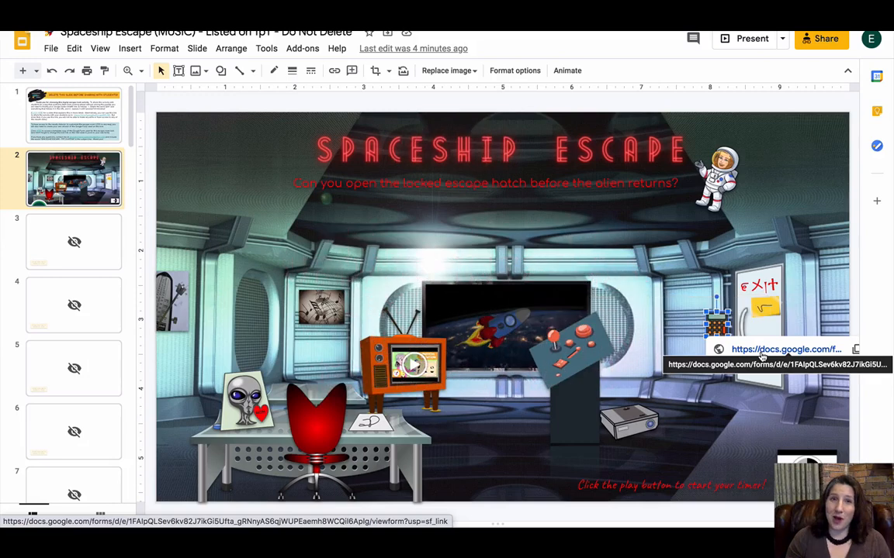
Step: Display slide 8, the alien-language note clue with Mom's letter
scroll("down", 3)
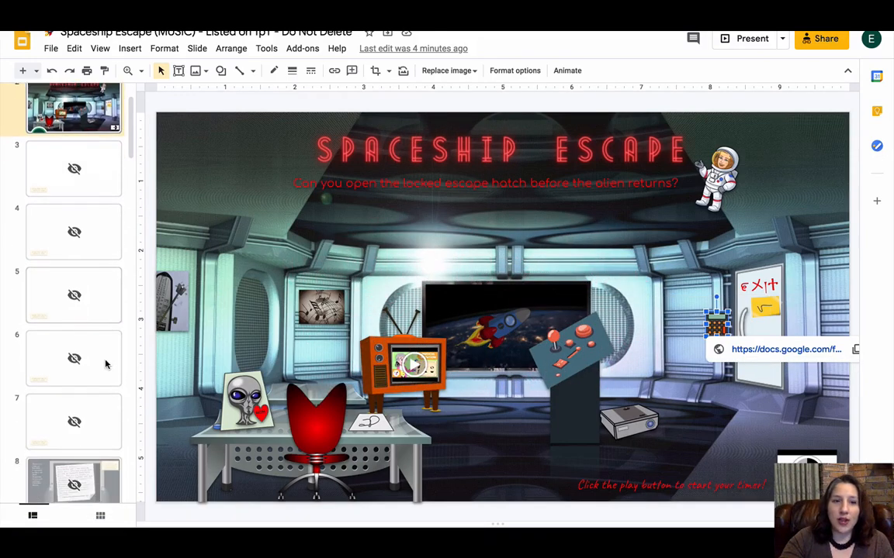
left_click(74, 423)
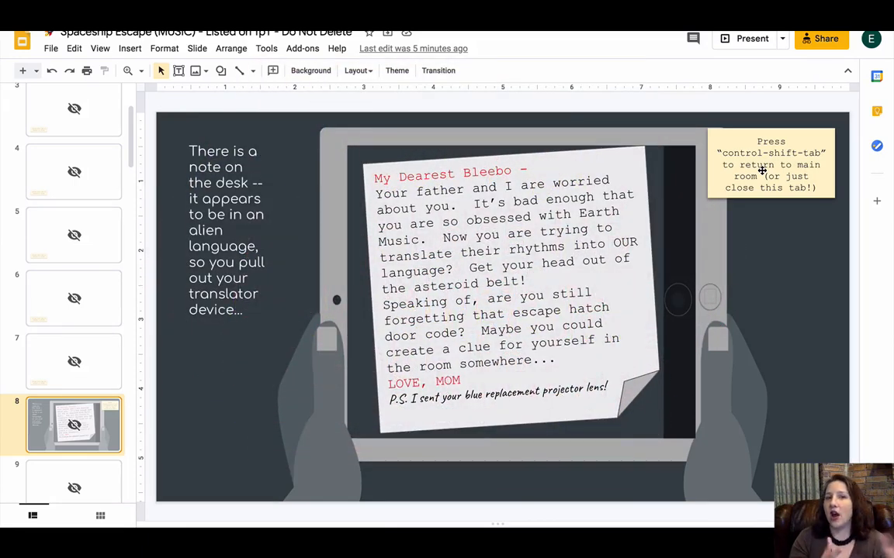
mouse_move(546, 121)
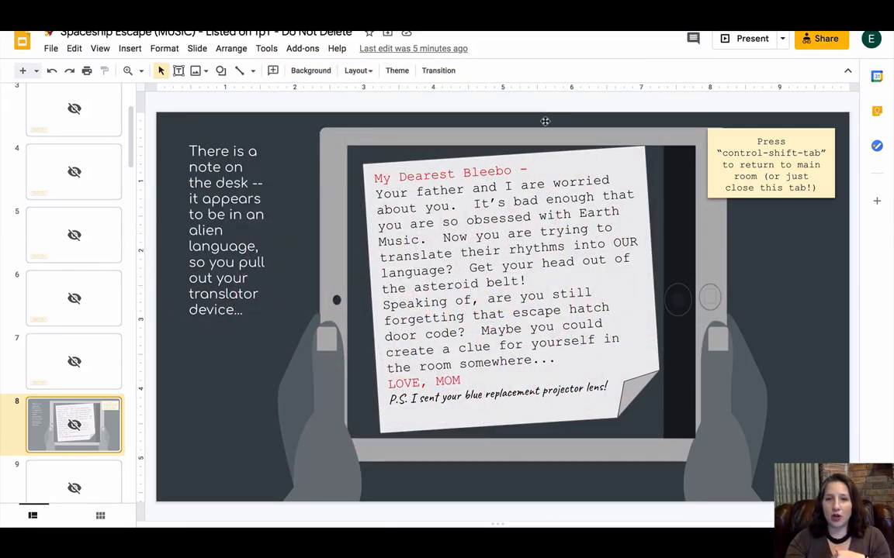
mouse_move(794, 270)
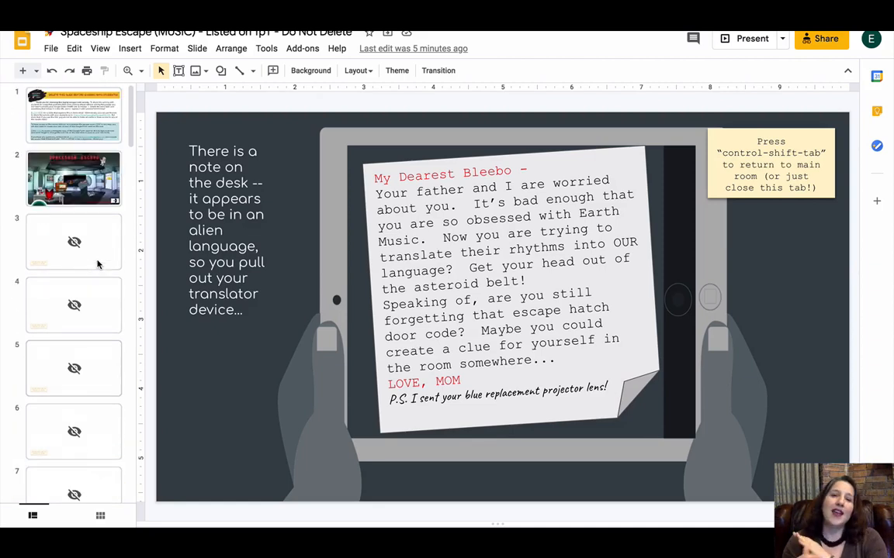
mouse_move(74, 242)
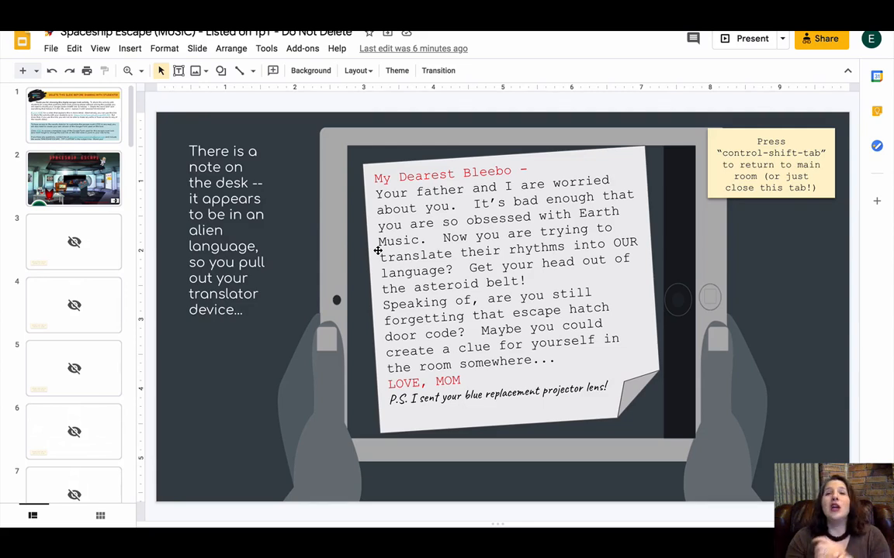
Step: View slide 3, the blank skipped buffer holding only the close-this-tab note
left_click(75, 242)
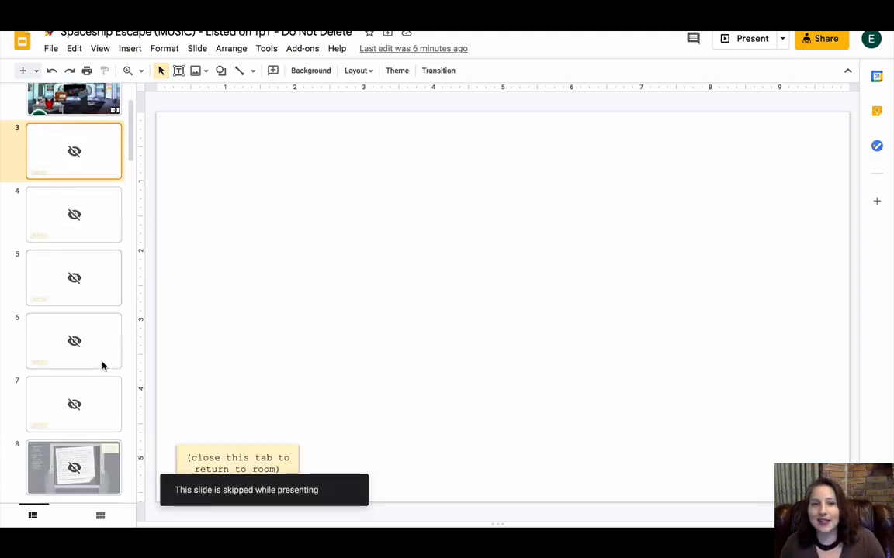
mouse_move(325, 531)
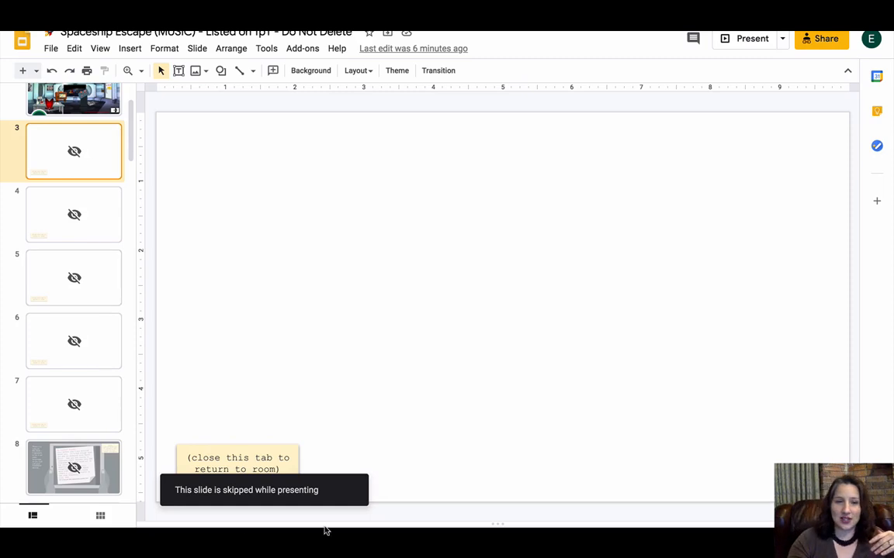
mouse_move(527, 434)
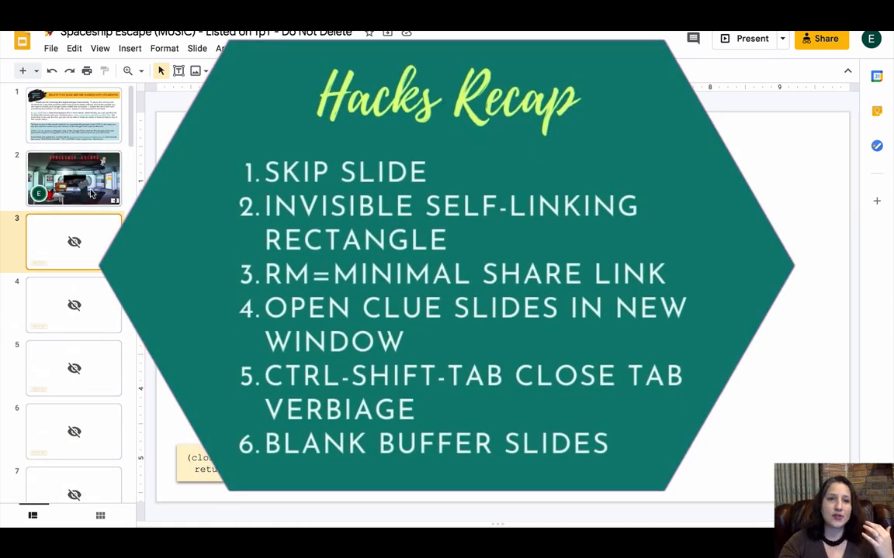
Step: Go via slide 2 back to slide 1 with the teacher's delete-before-sharing notes
left_click(75, 178)
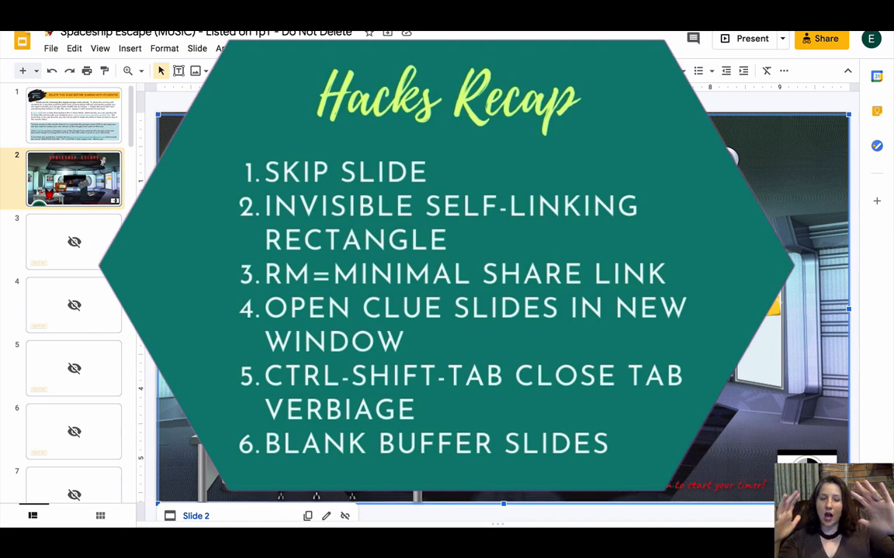
mouse_move(119, 360)
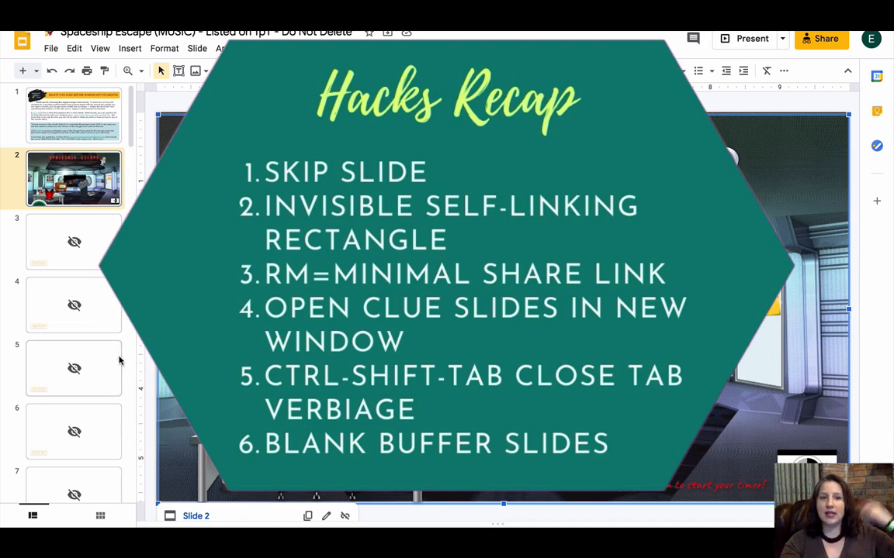
scroll("down", 3)
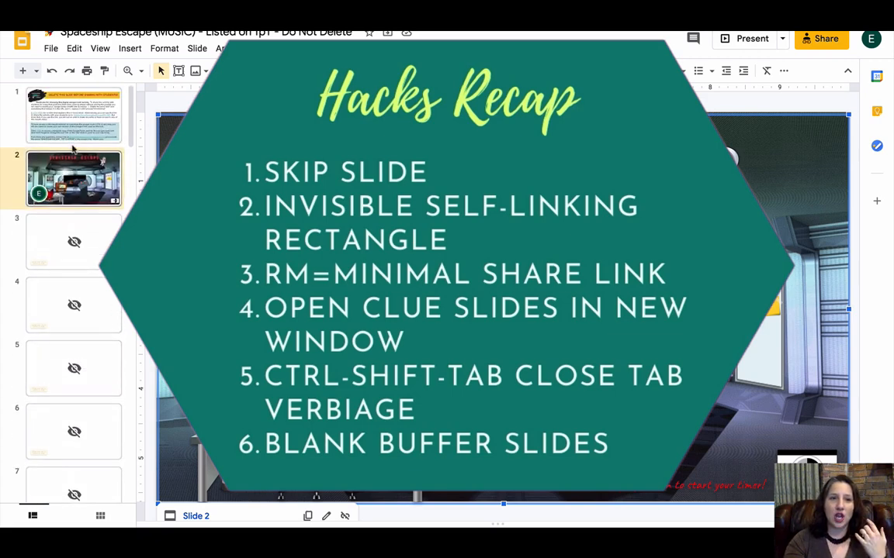
left_click(74, 115)
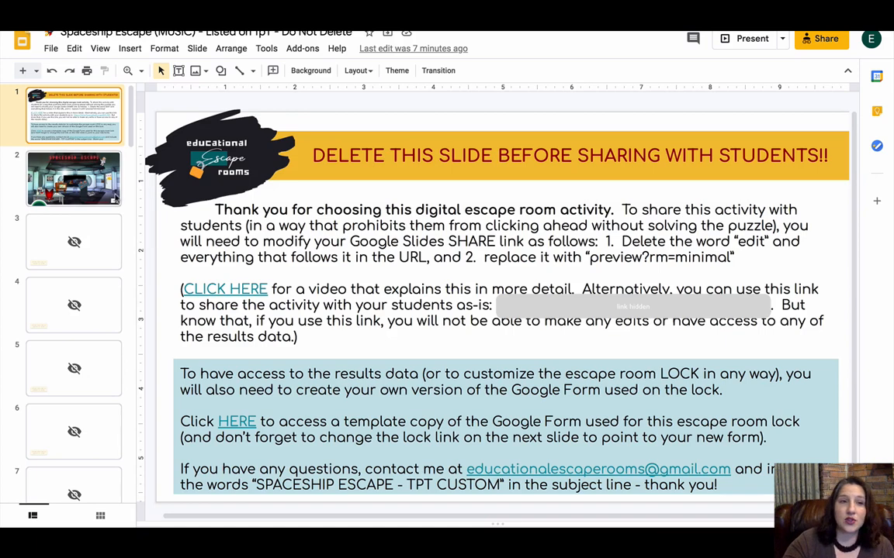
Step: From slide 2, move down the filmstrip toward slide 40's standalone music-note cipher
left_click(74, 179)
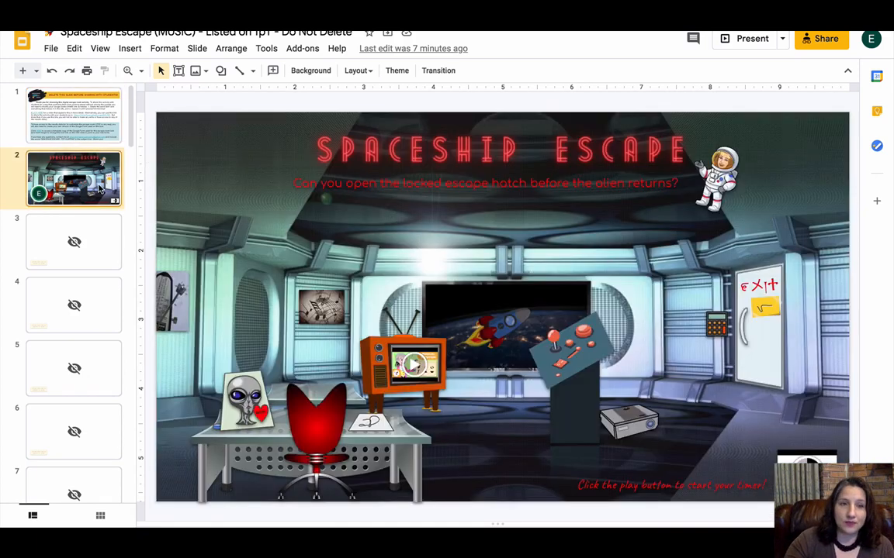
scroll("down", 3)
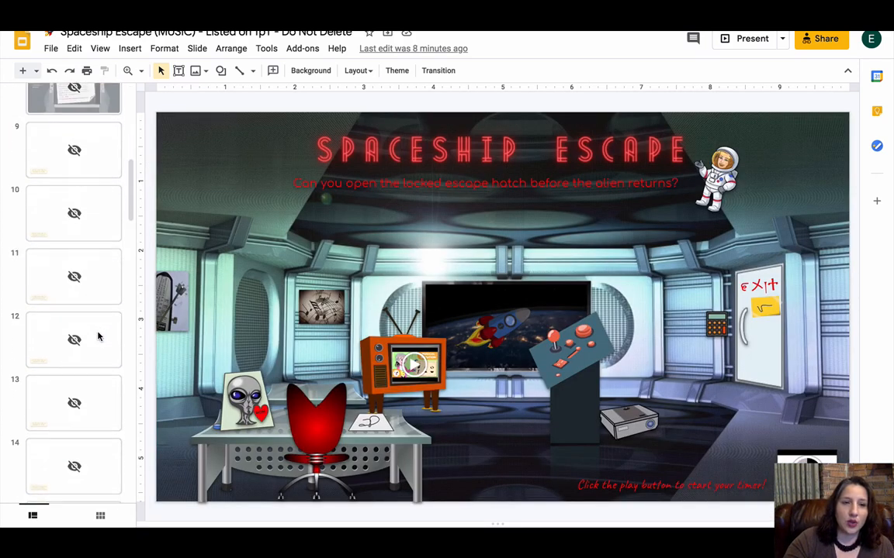
scroll("down", 3)
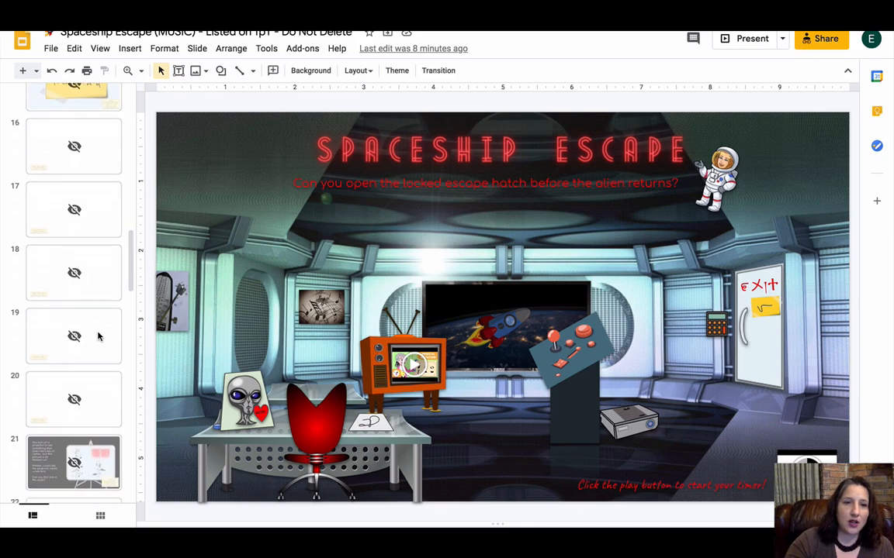
mouse_move(109, 335)
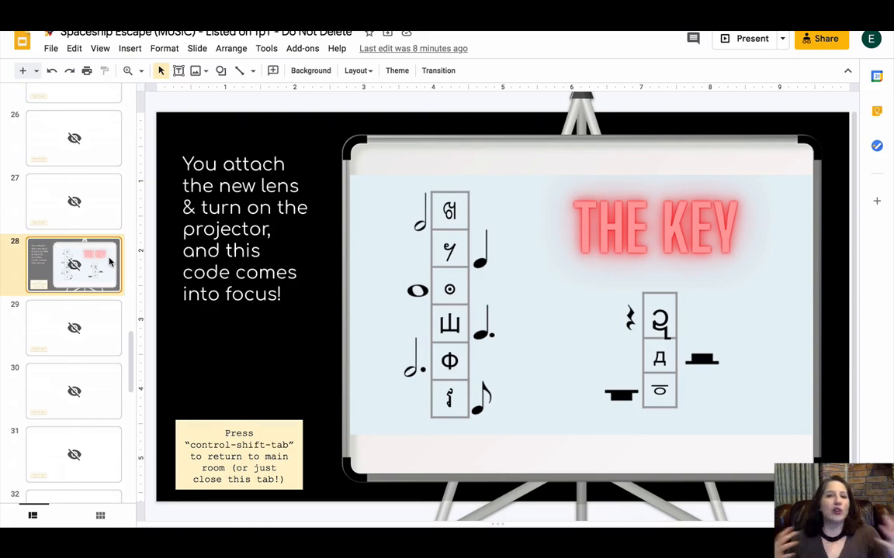
mouse_move(85, 306)
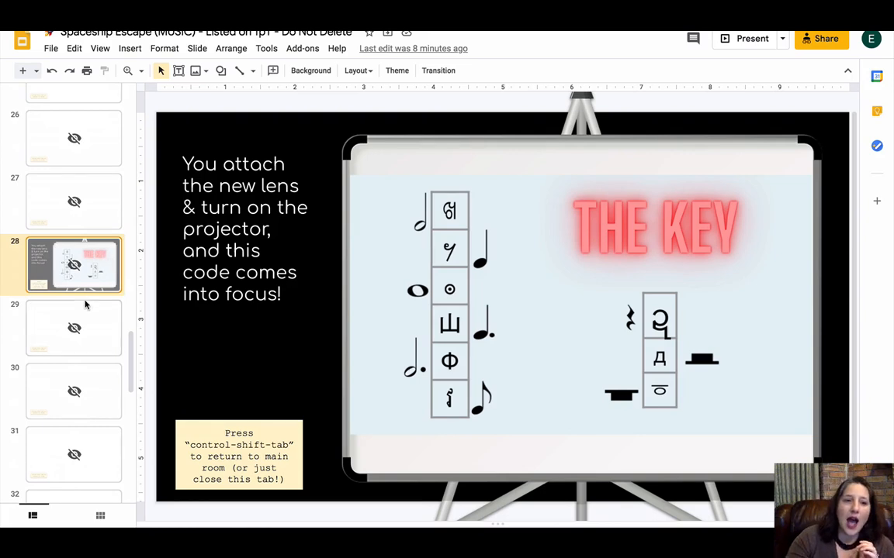
scroll("down", 3)
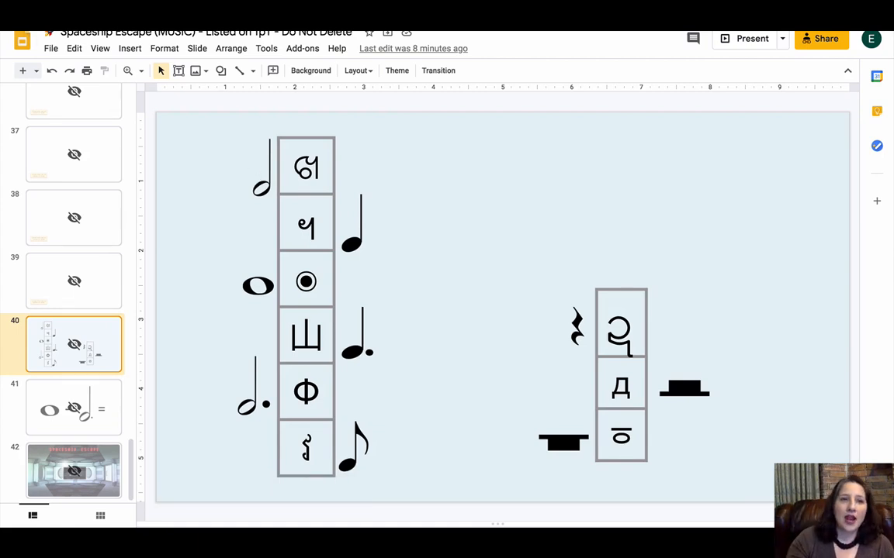
Step: Show slide 28, the projector clue where the lens focuses THE KEY code
left_click(50, 48)
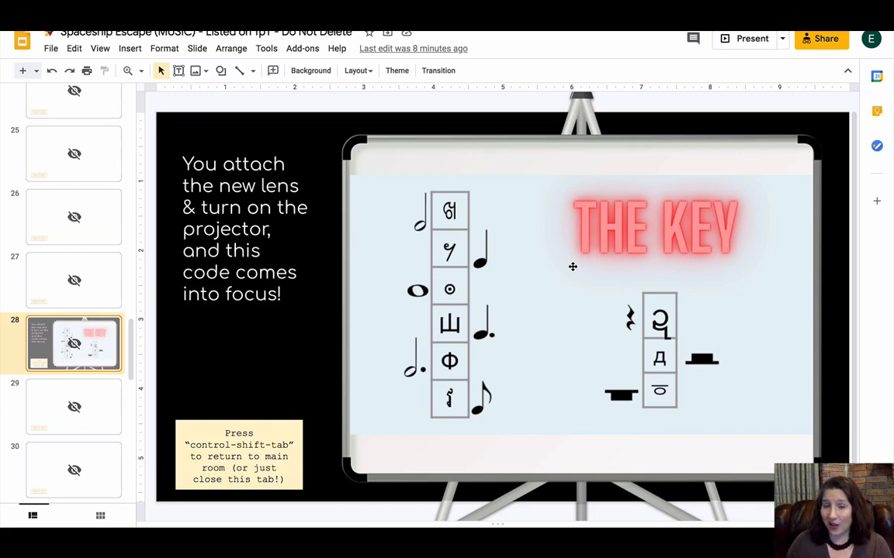
Step: Move the filmstrip back up toward slide 2's room scene and its keypad Docs link
scroll("down", 3)
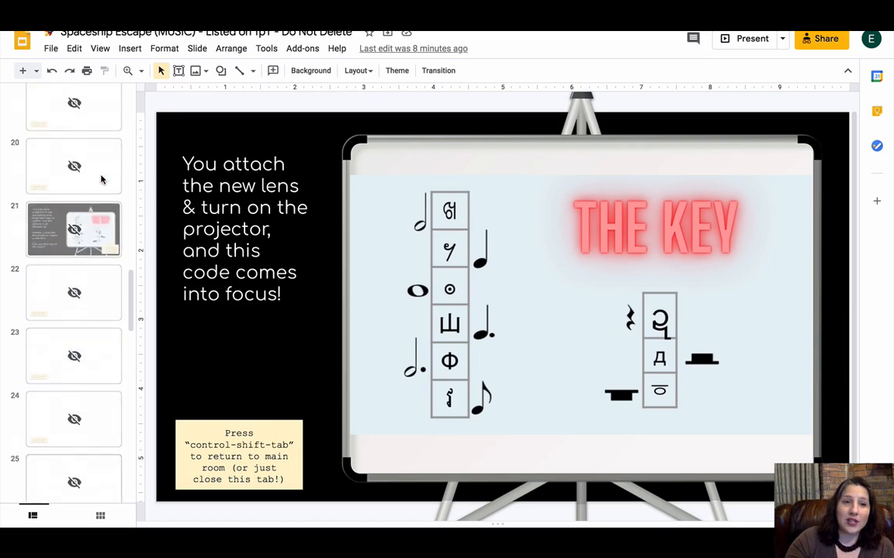
scroll("up", 3)
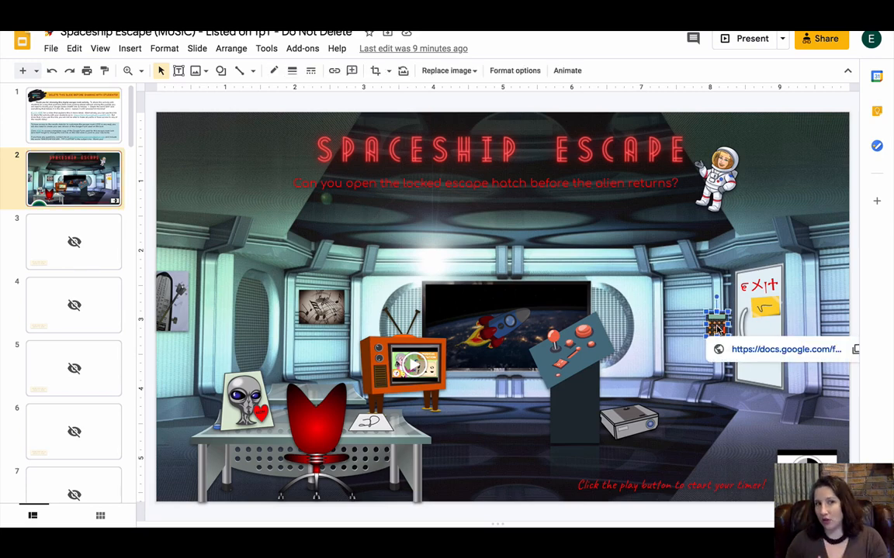
mouse_move(116, 124)
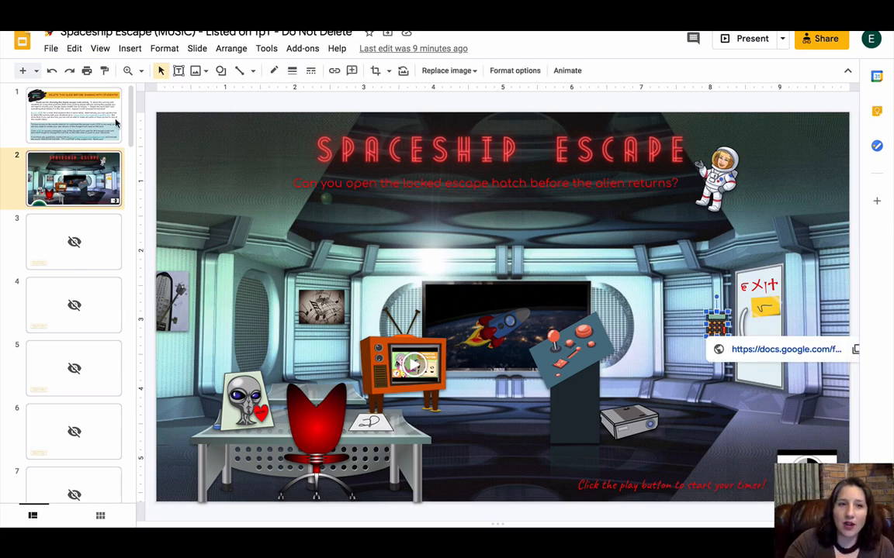
Step: Visit slide 1, then slide 3's blank close-this-tab buffer page
left_click(74, 115)
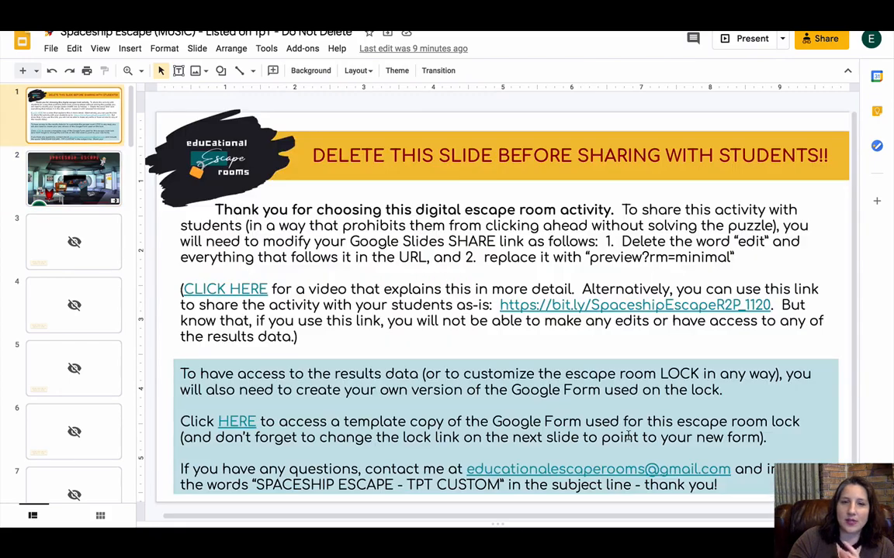
left_click(74, 242)
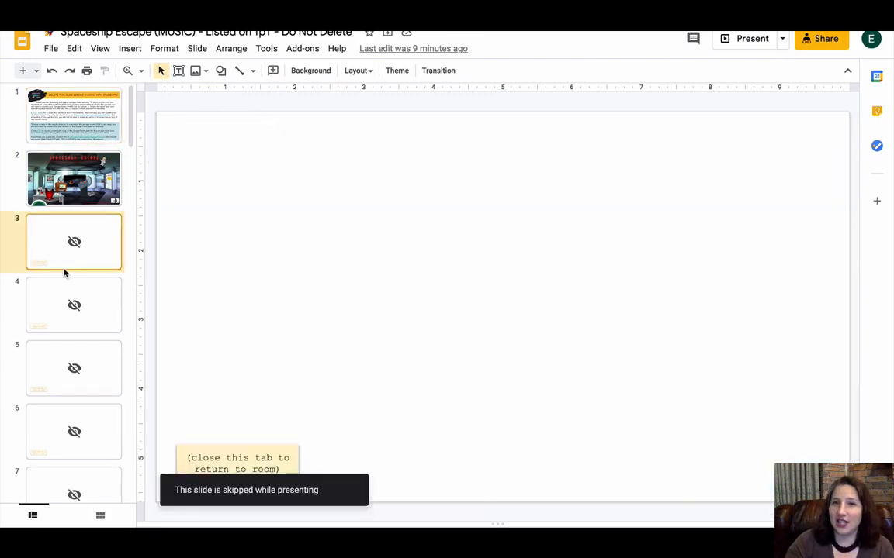
scroll("down", 3)
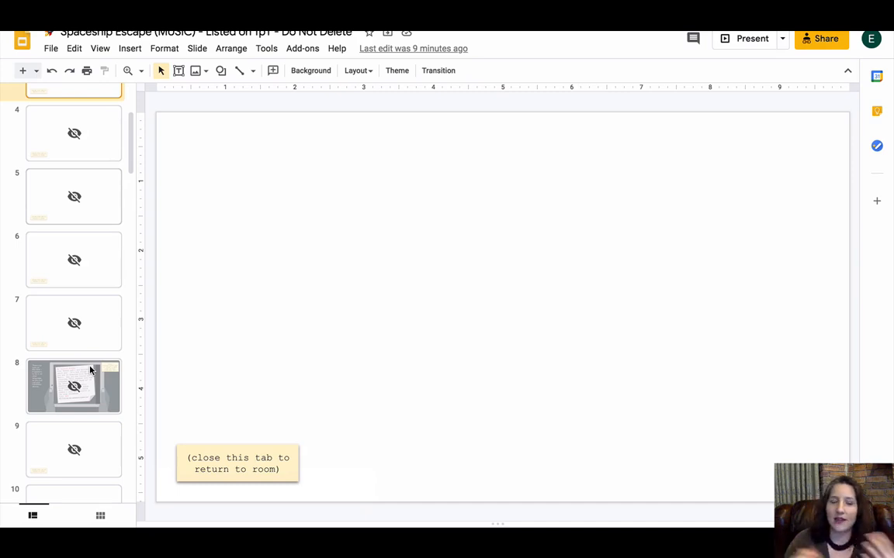
Step: On slide 8, select the transparent full-slide linked rectangle over Mom's letter
left_click(75, 384)
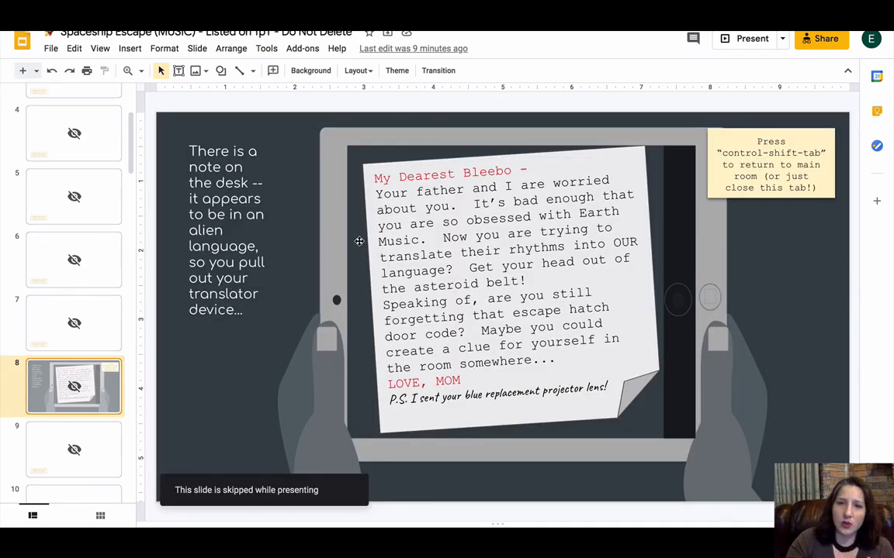
mouse_move(549, 314)
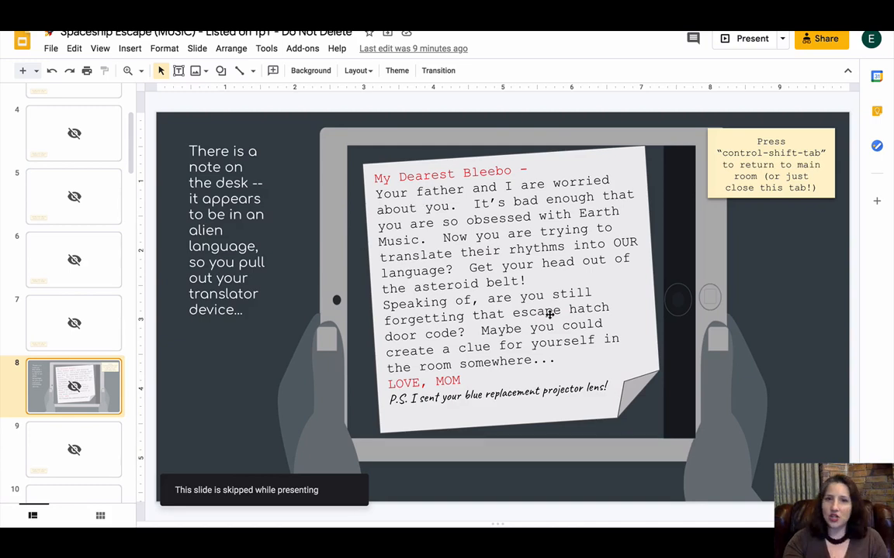
left_click(504, 310)
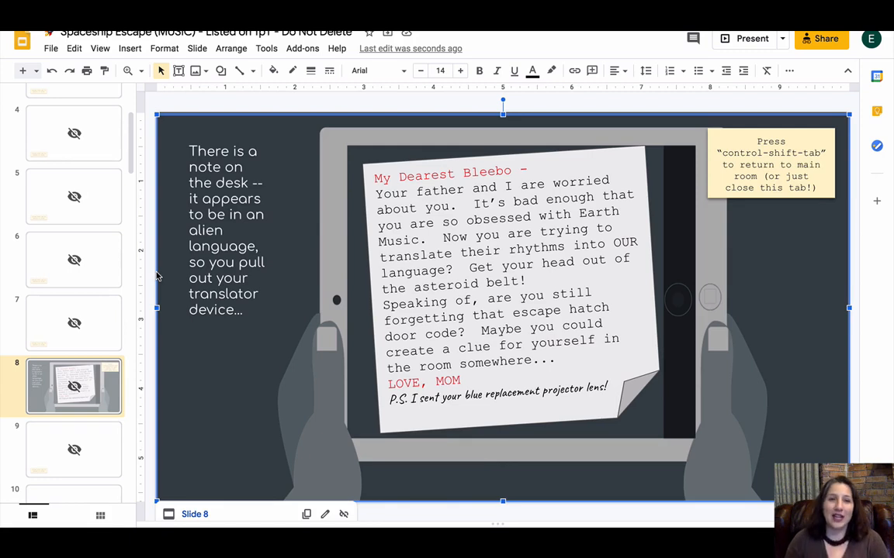
mouse_move(422, 311)
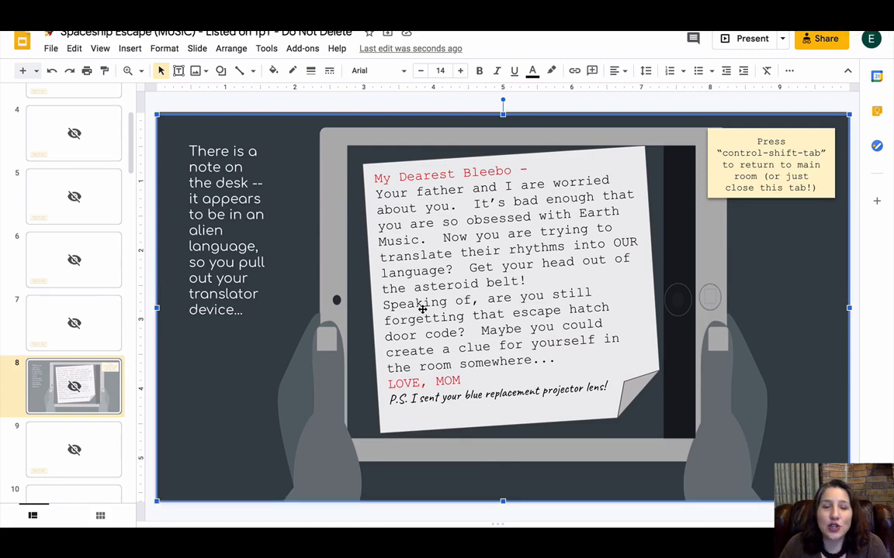